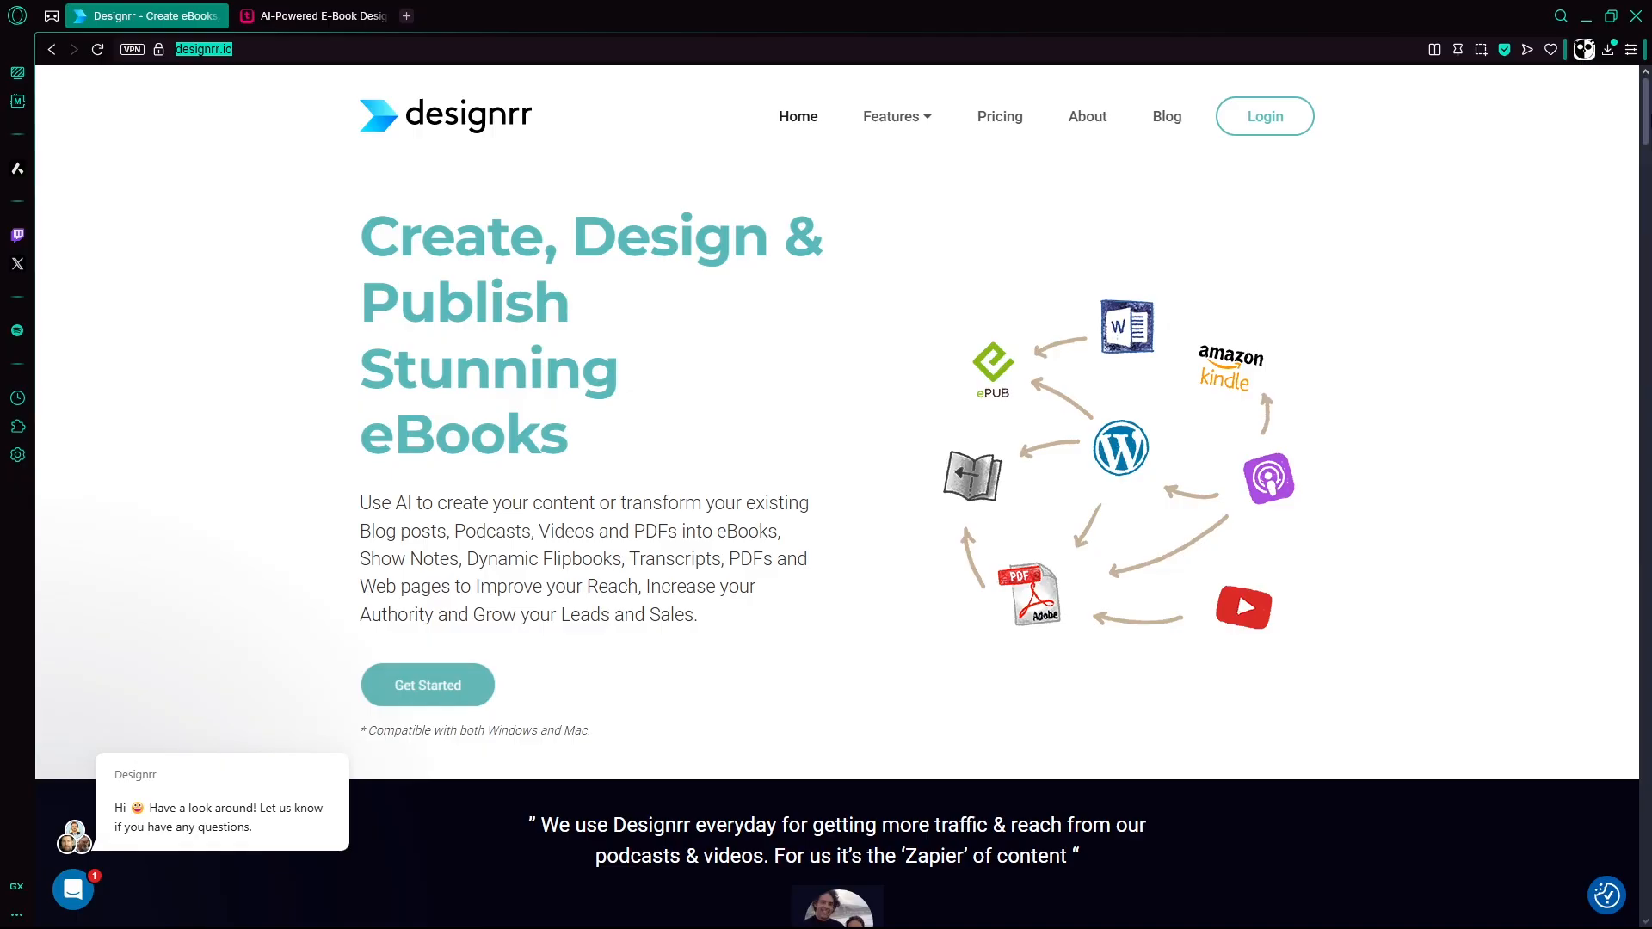
- Scroll the Designrr homepage past the headline and audience list to 'Here's how it works'
scroll(down, 3)
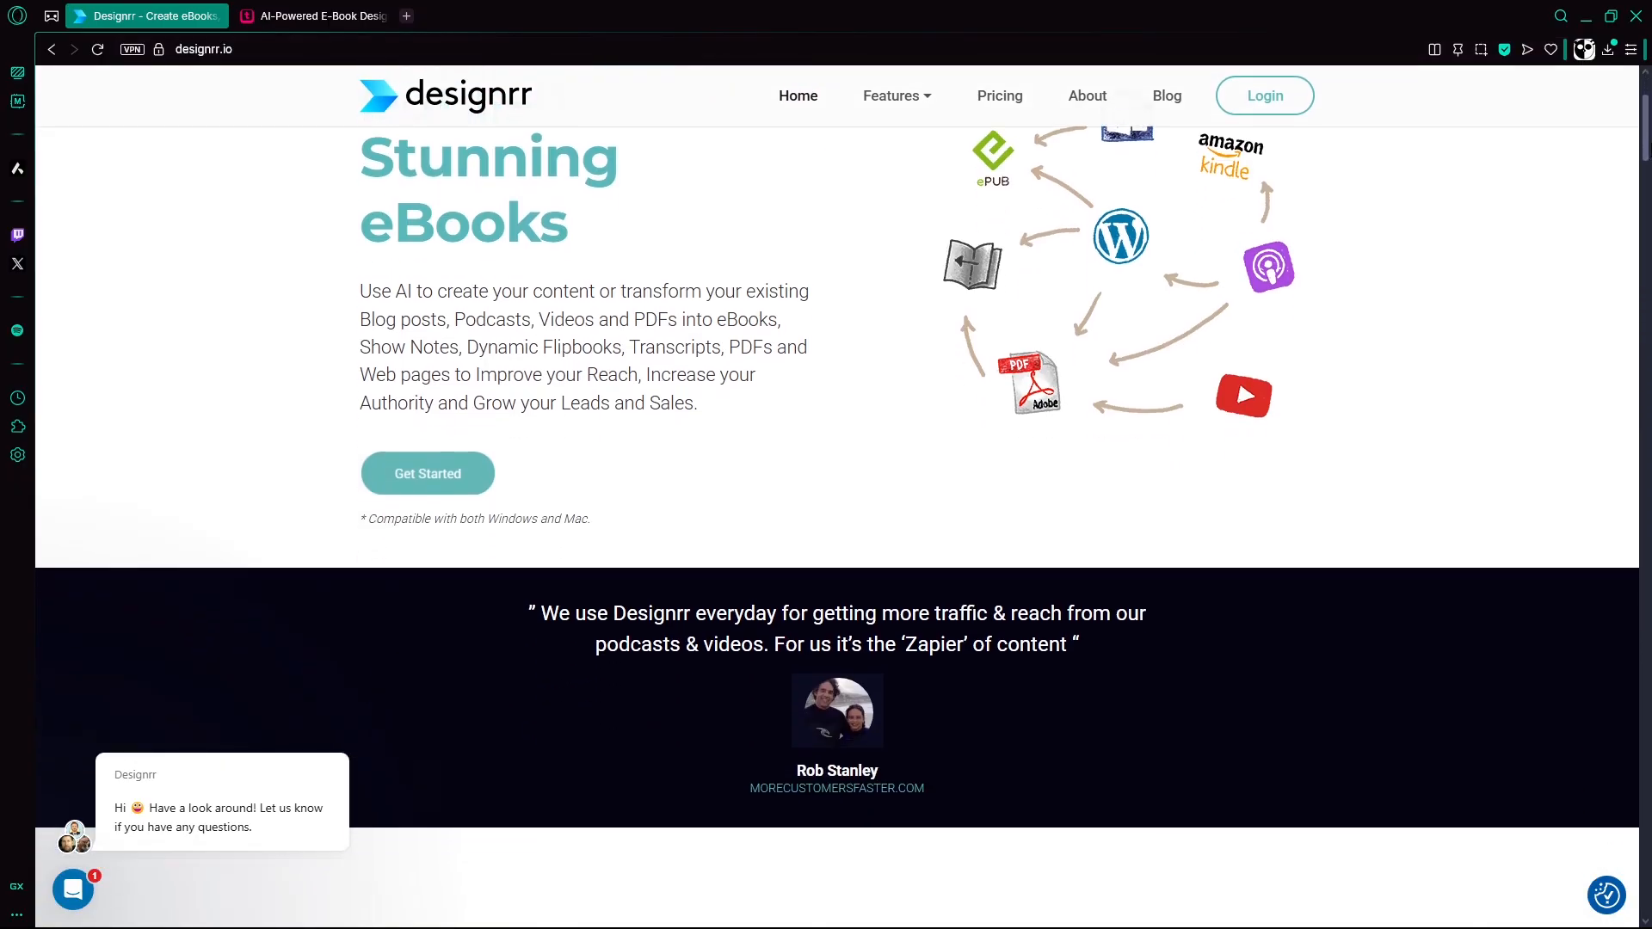
scroll(down, 3)
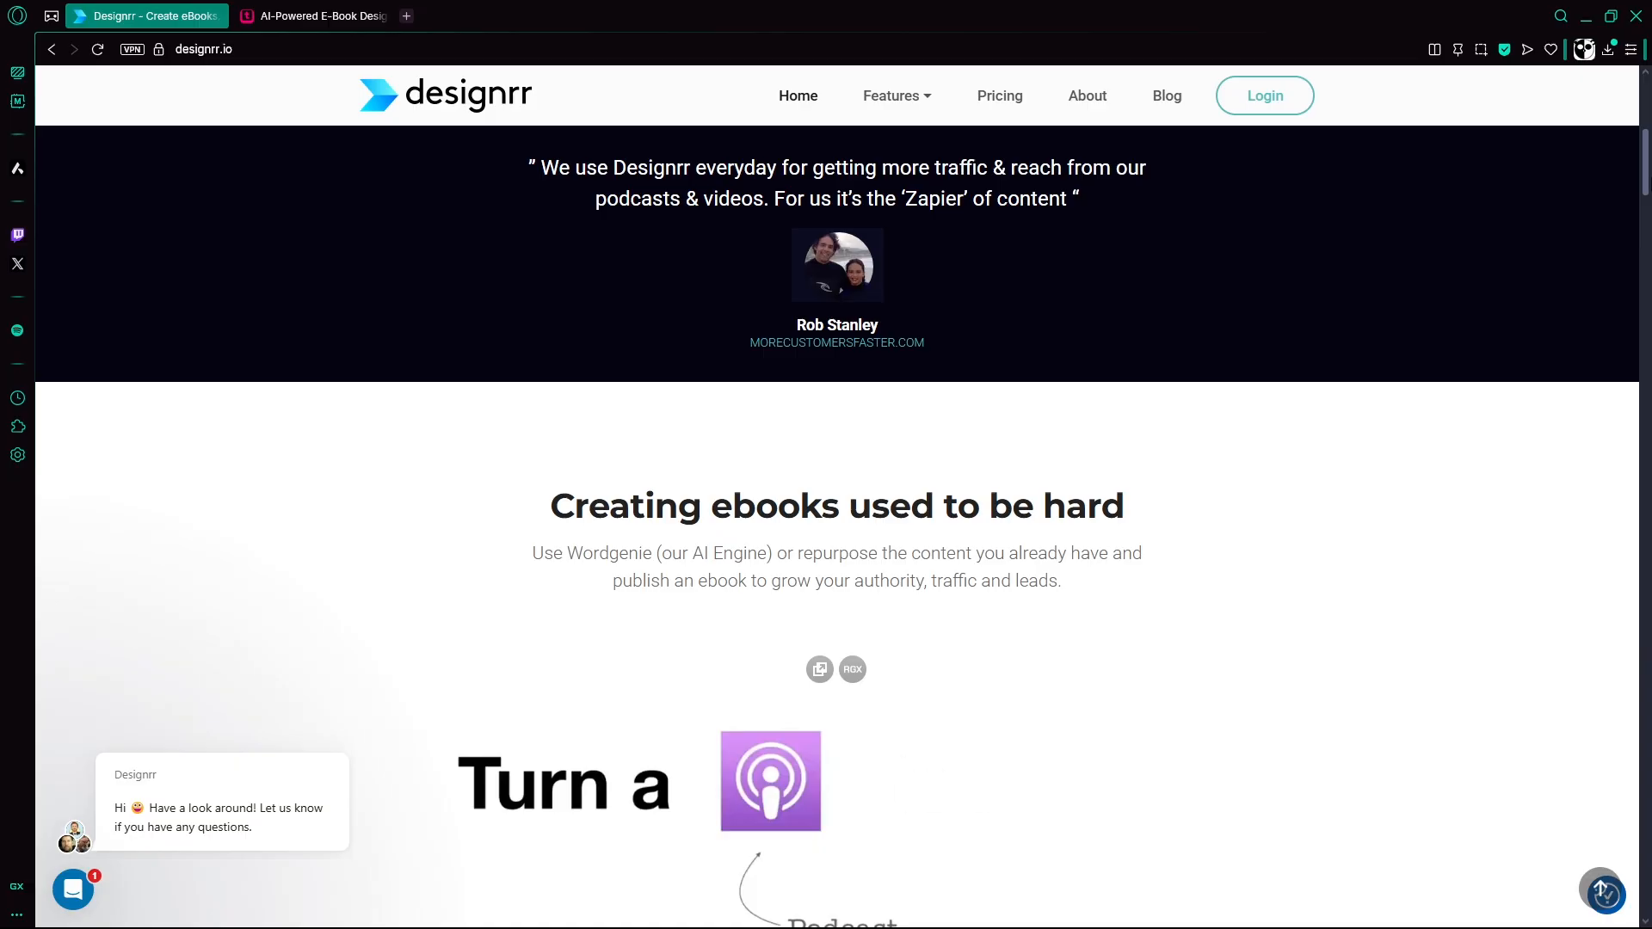
scroll(down, 3)
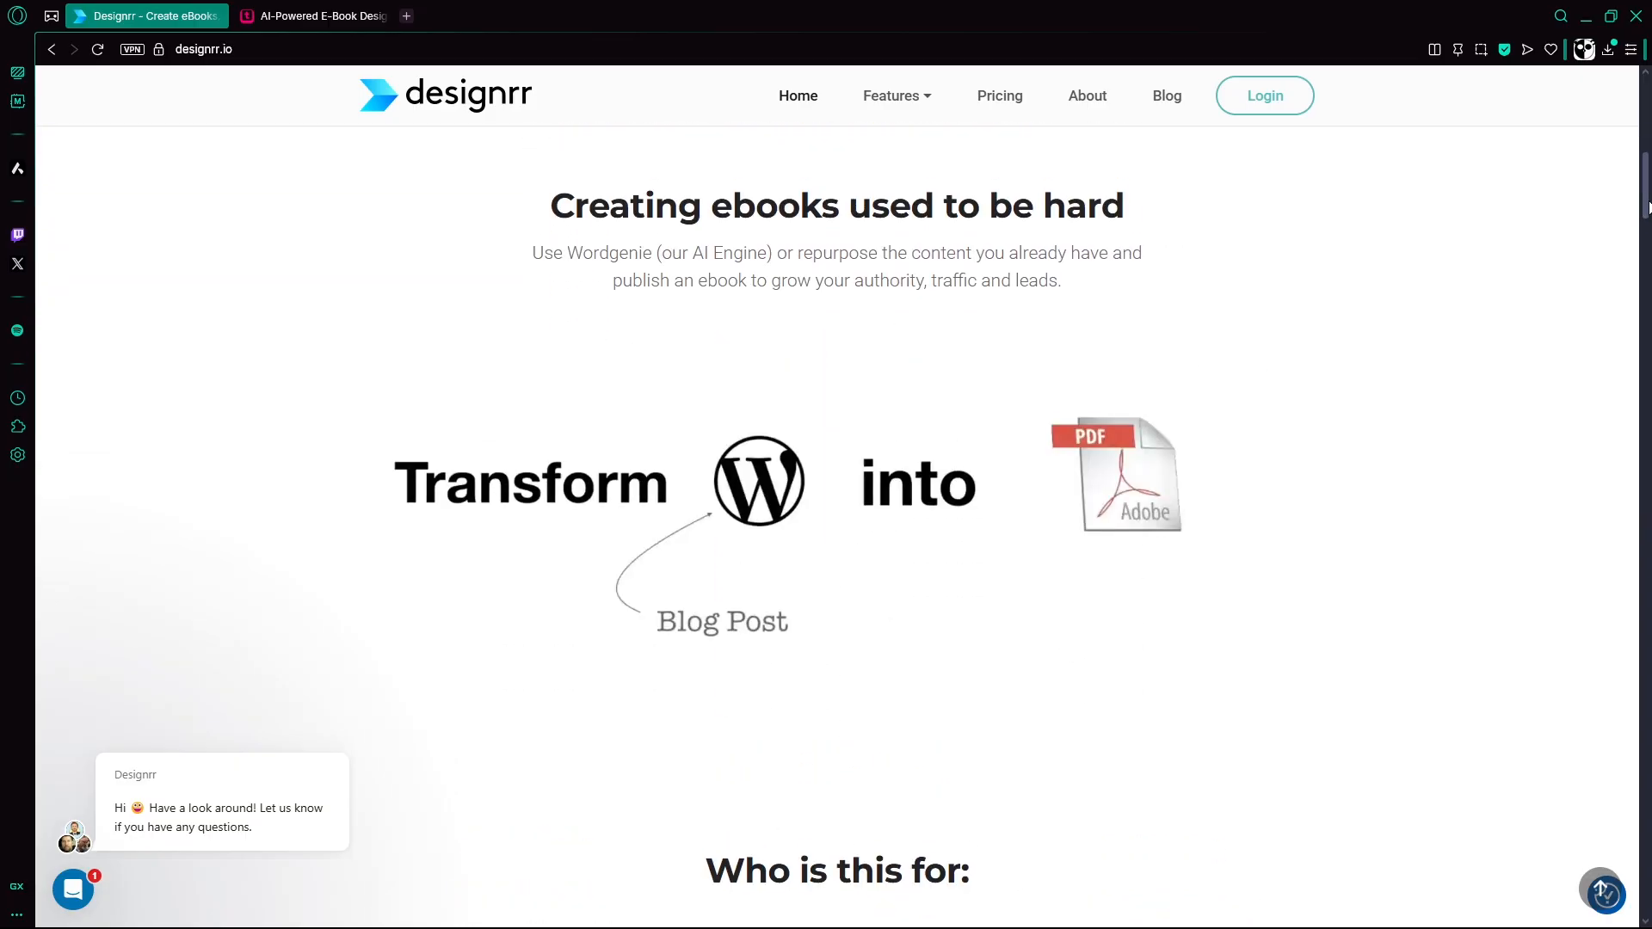
scroll(down, 3)
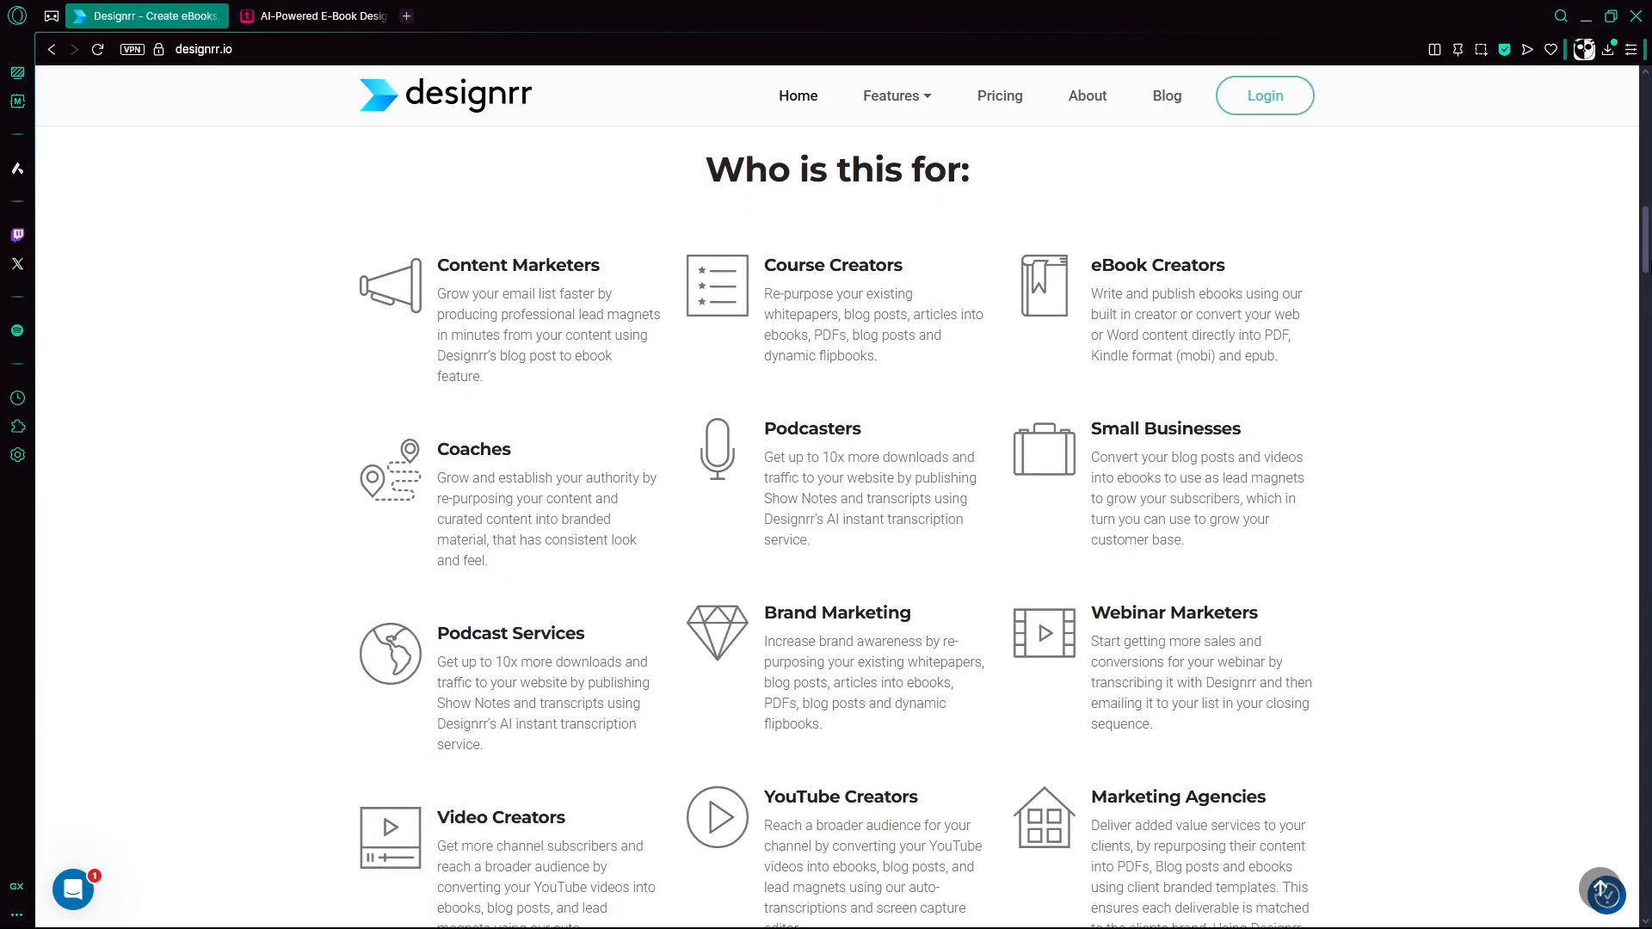
scroll(down, 3)
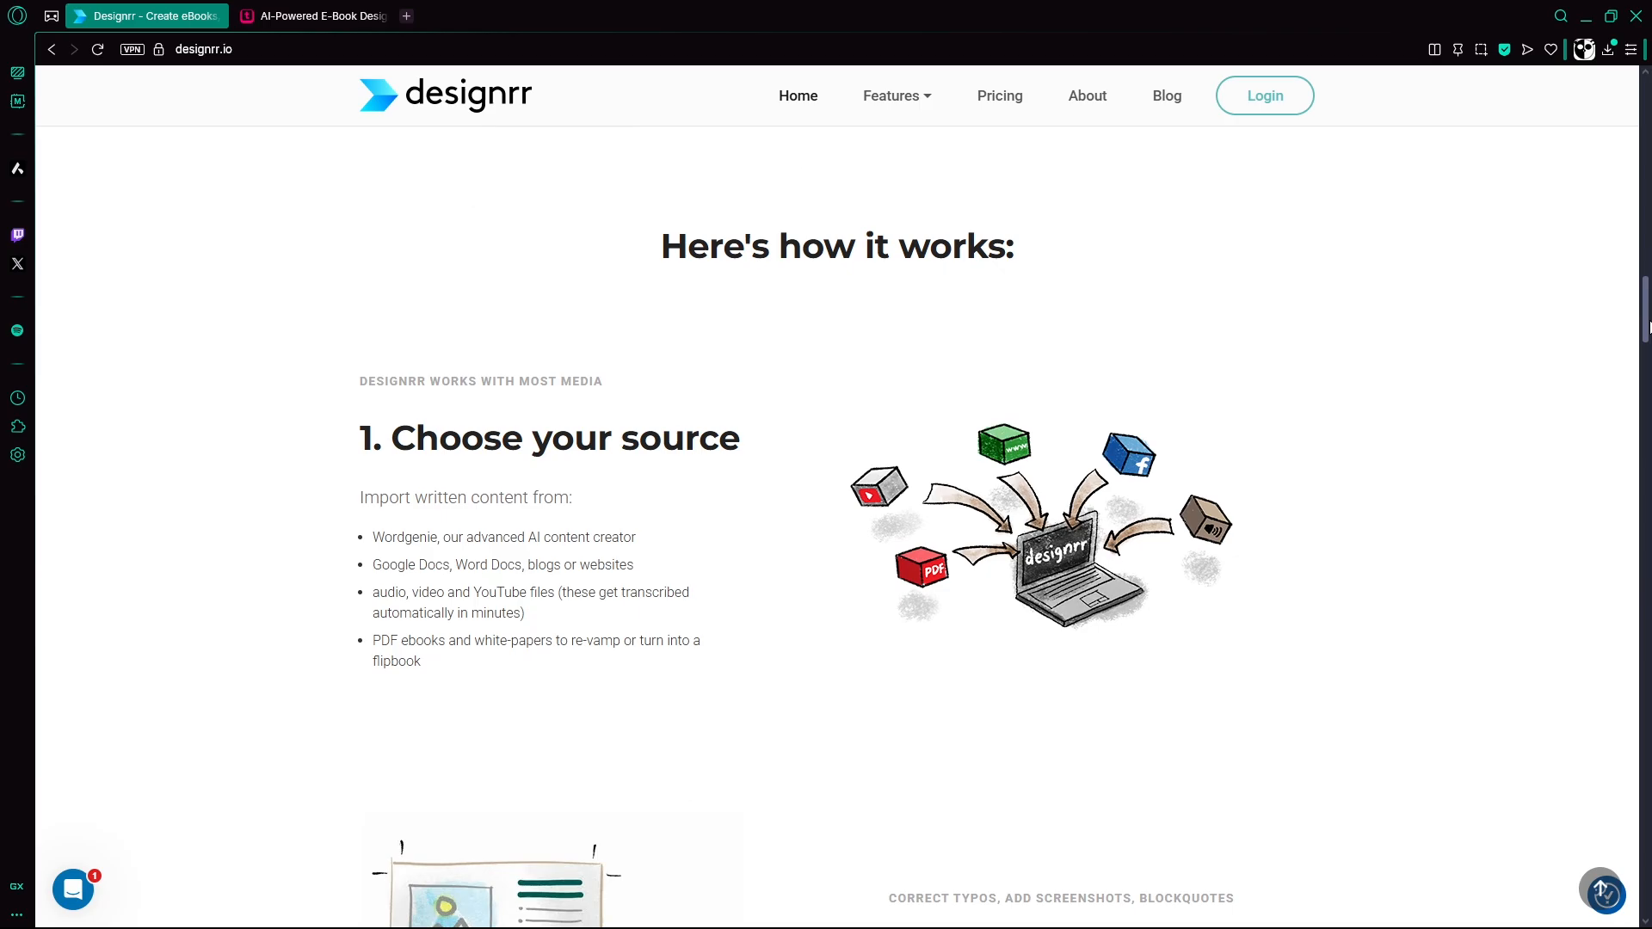
- Read Designrr's steps 1–5 and 'The Designrr Story', then switch to the Typeset tab
scroll(down, 3)
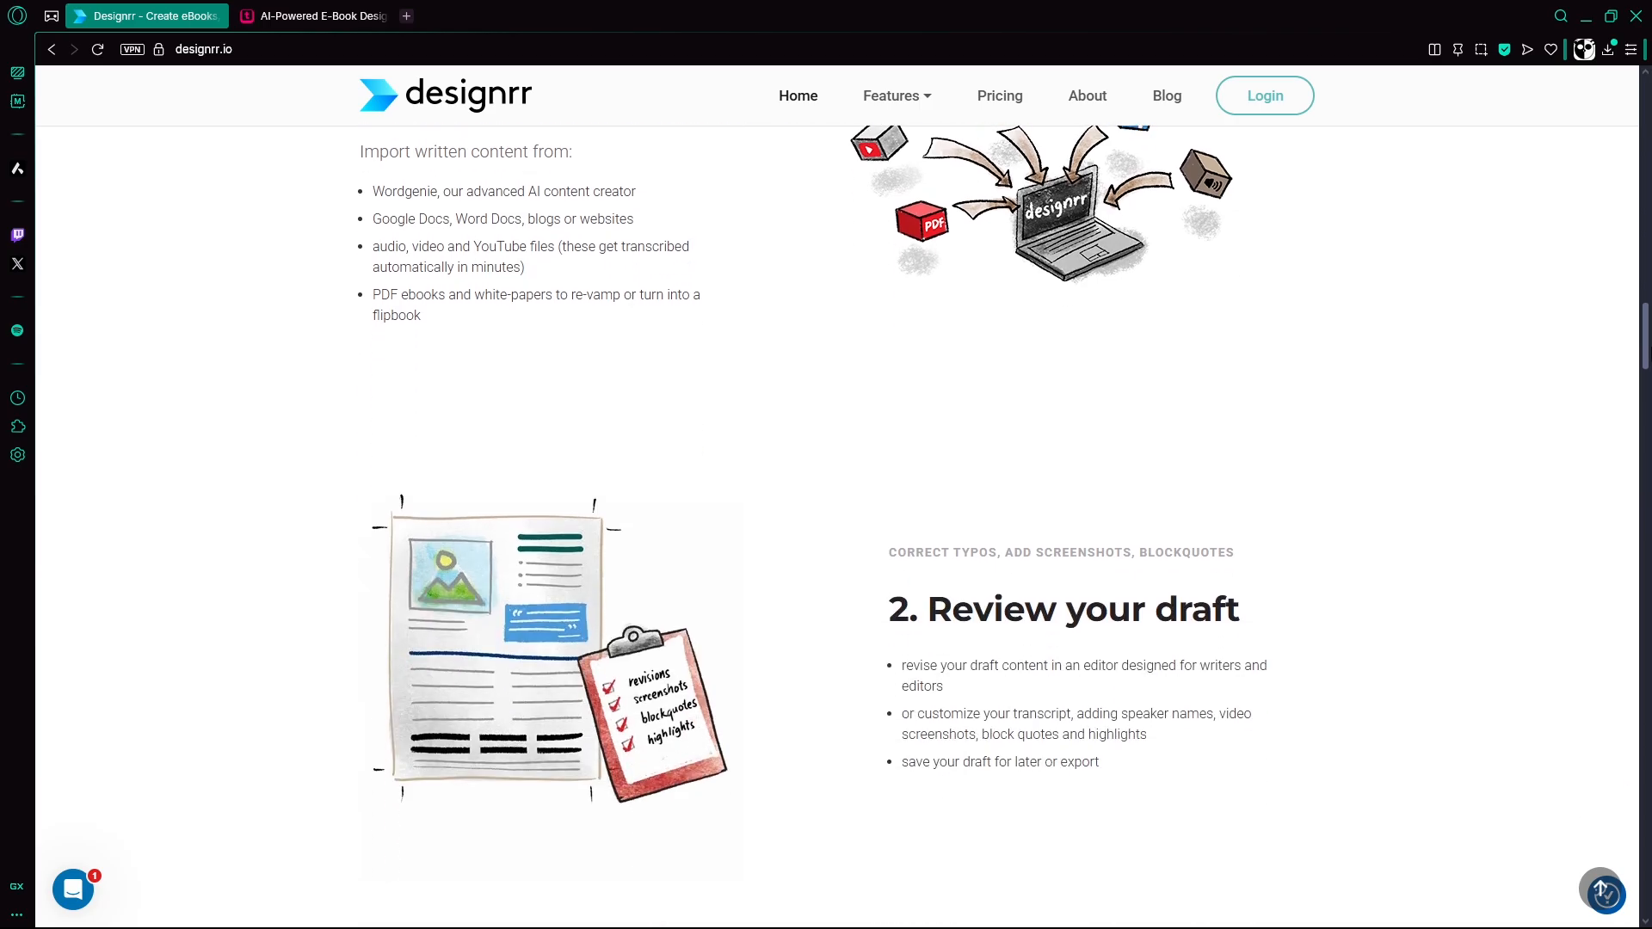
scroll(down, 3)
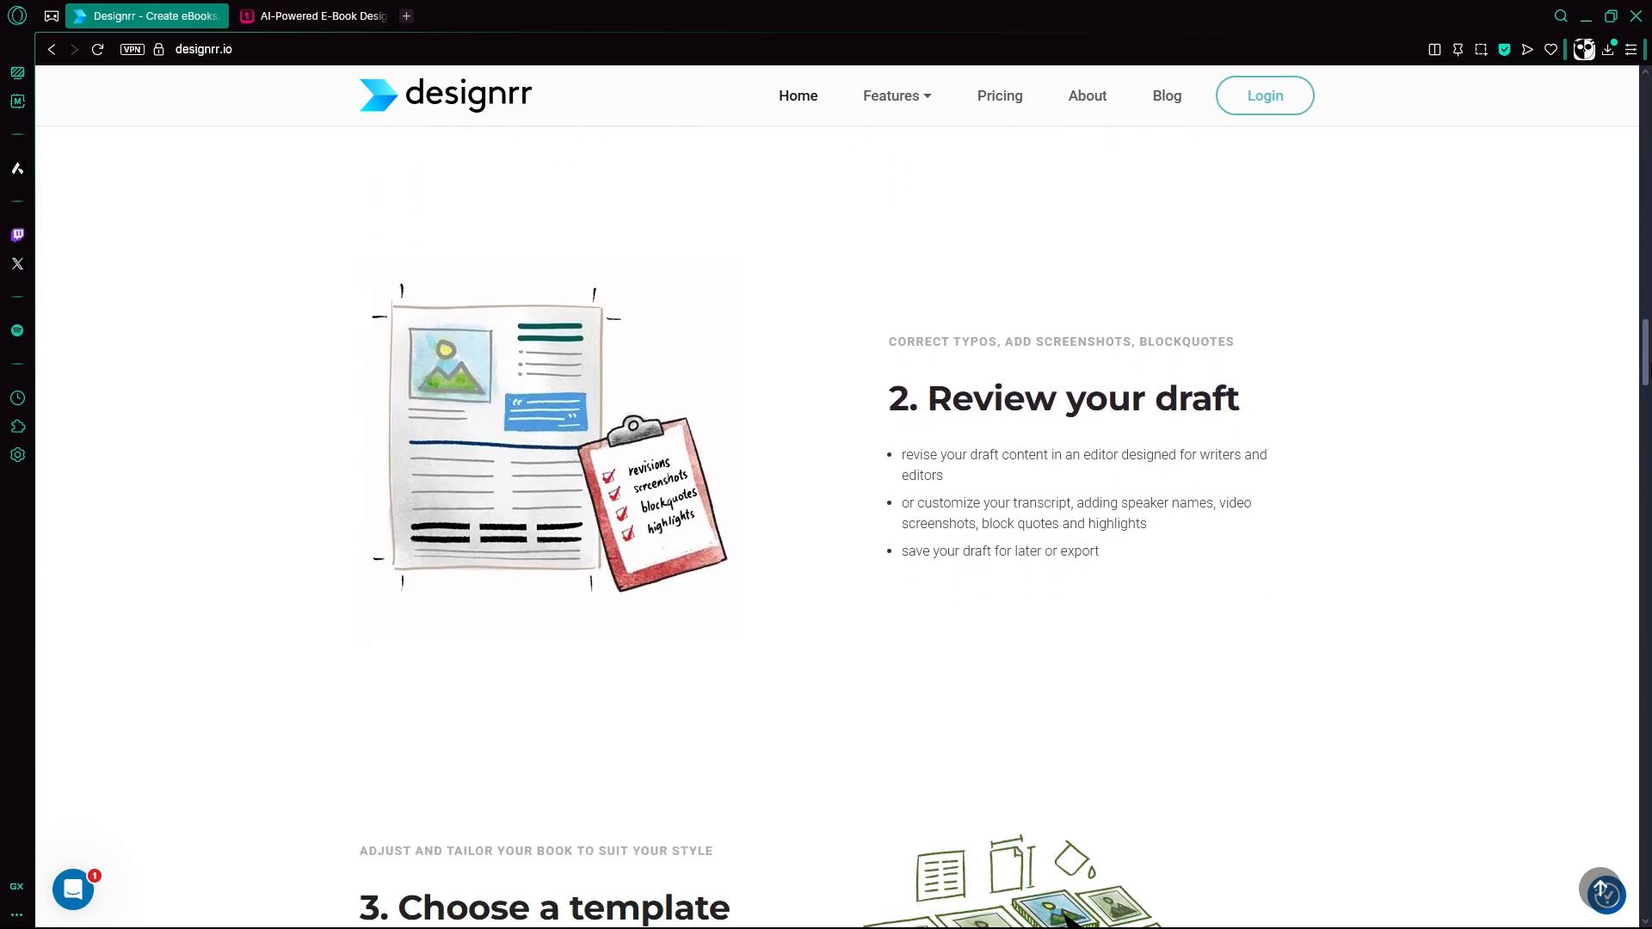
scroll(down, 3)
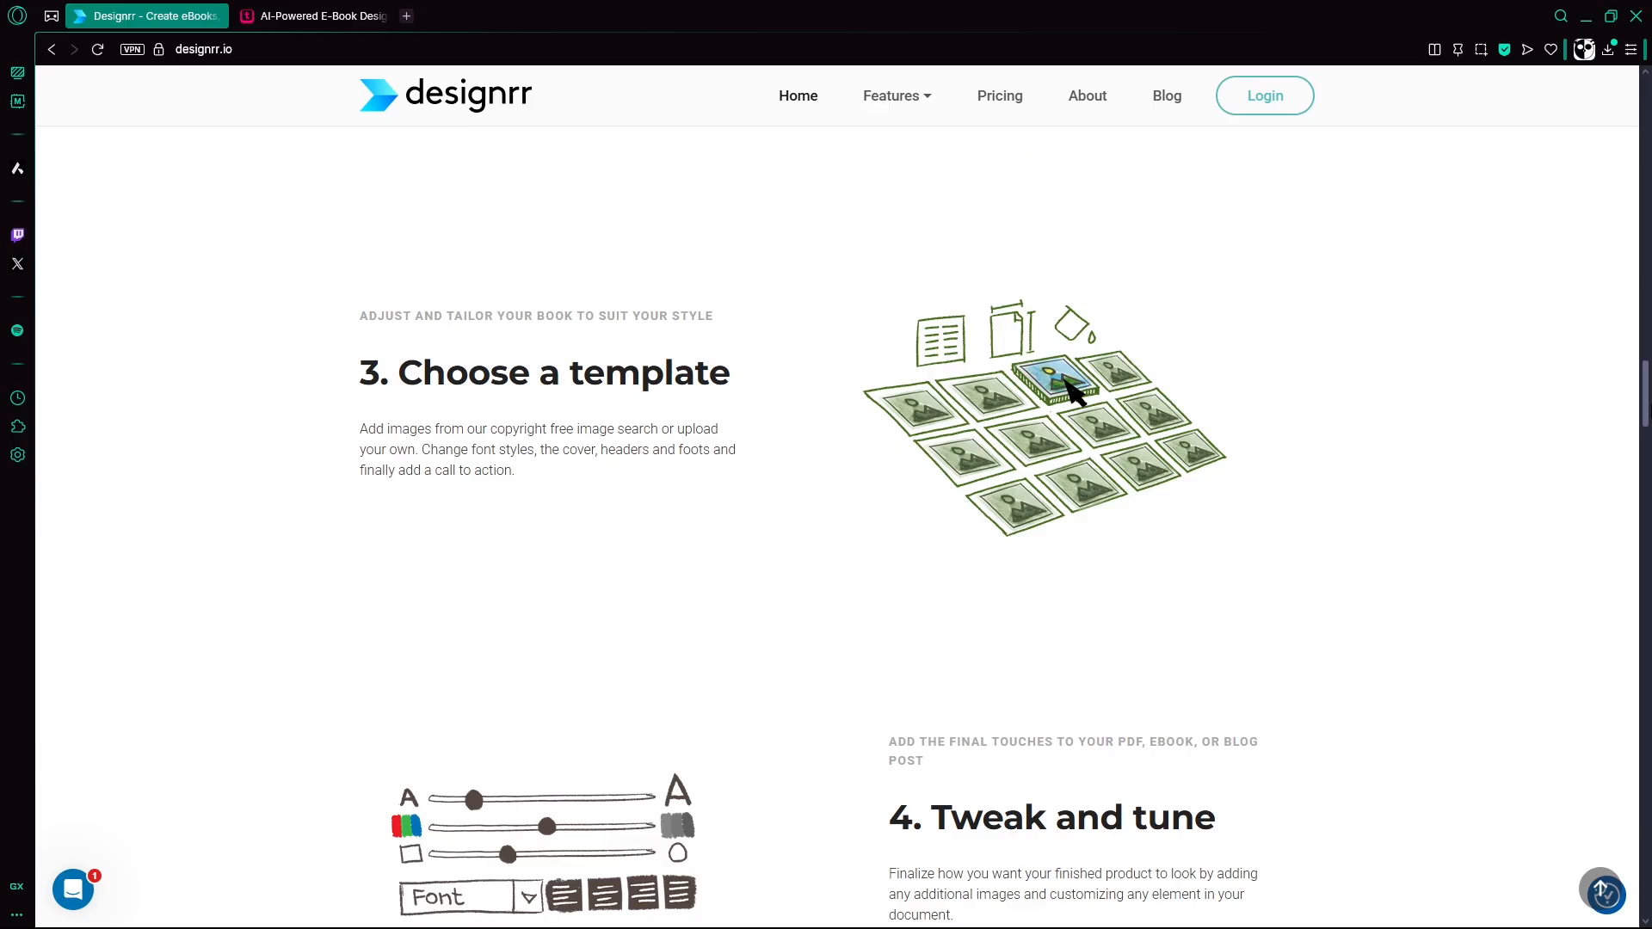
scroll(down, 3)
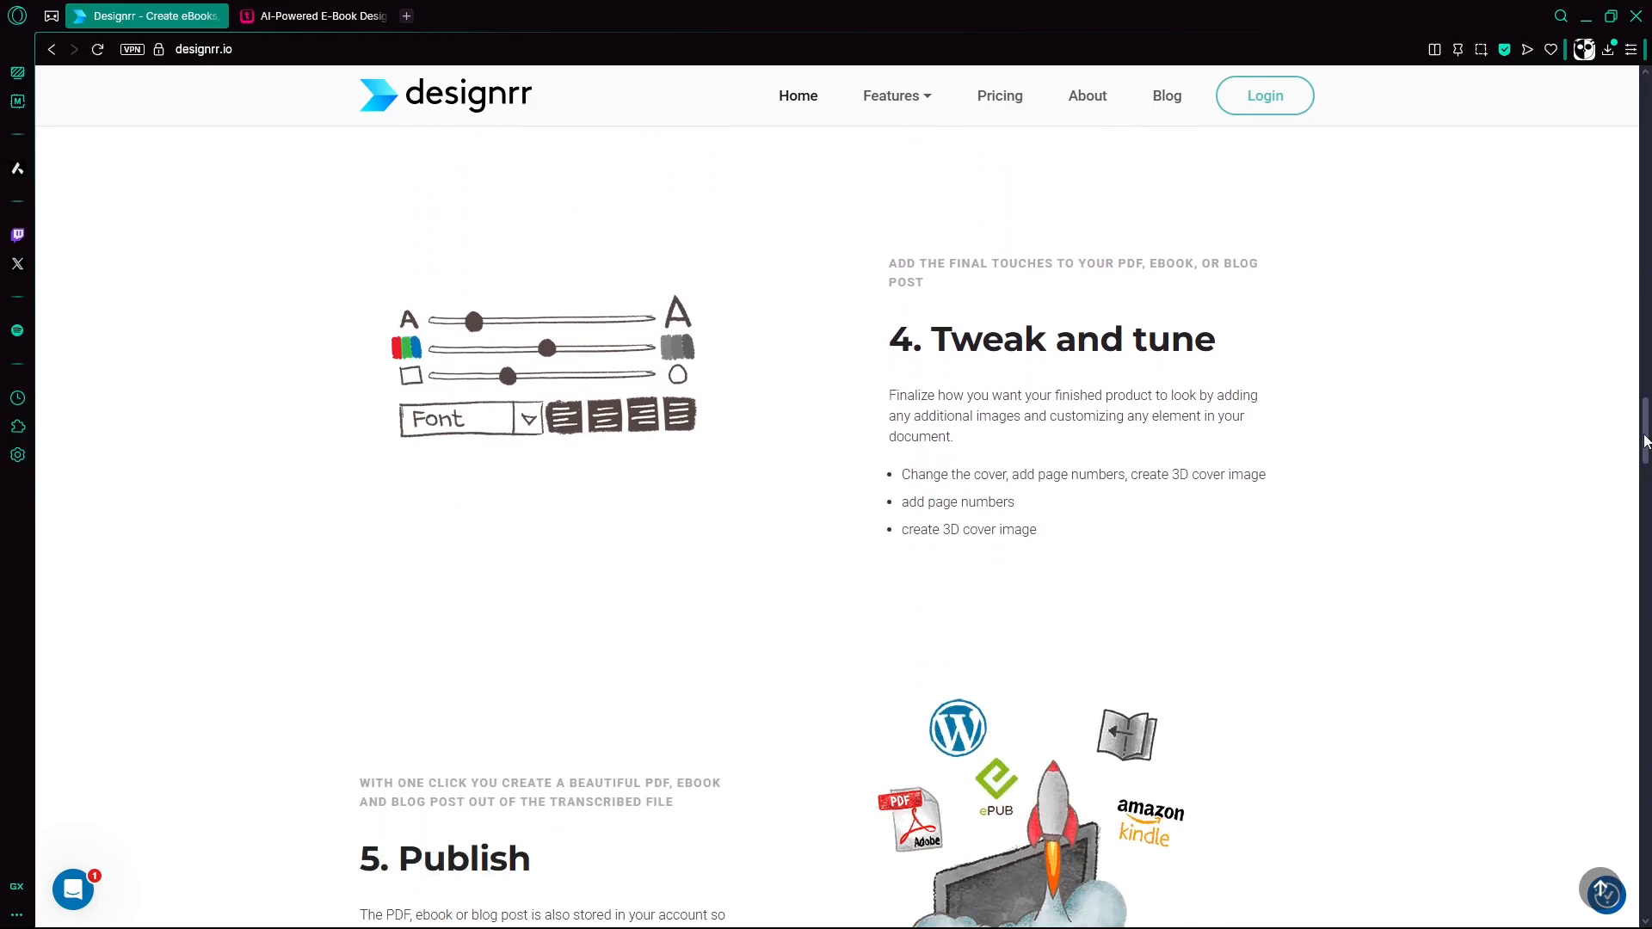
scroll(down, 3)
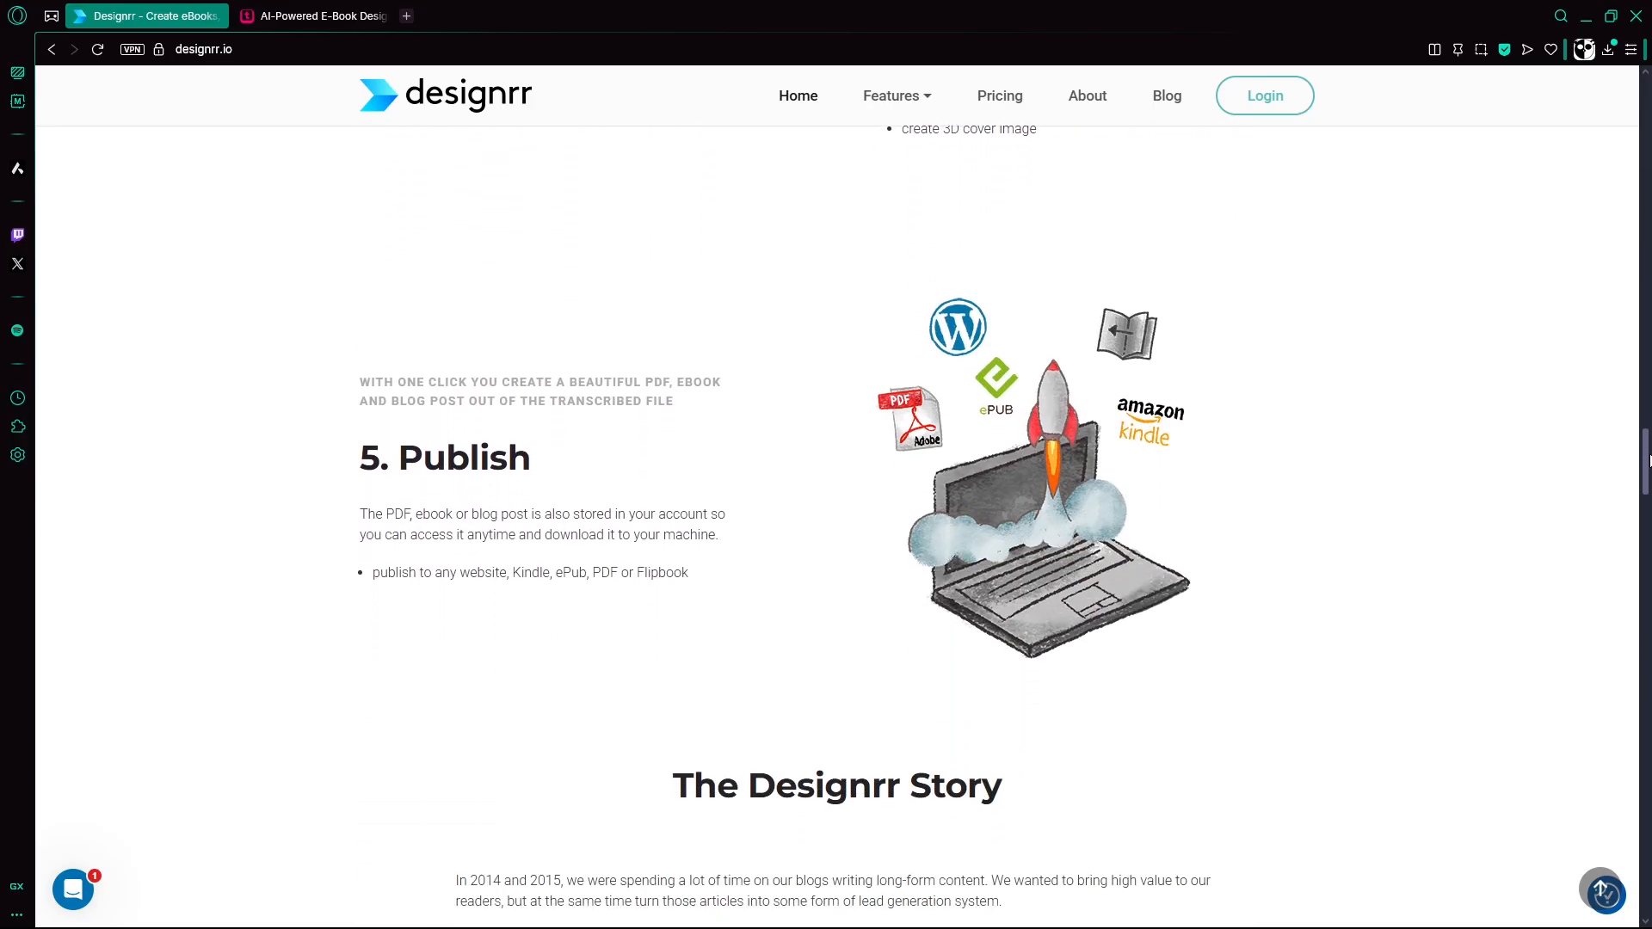
scroll(down, 3)
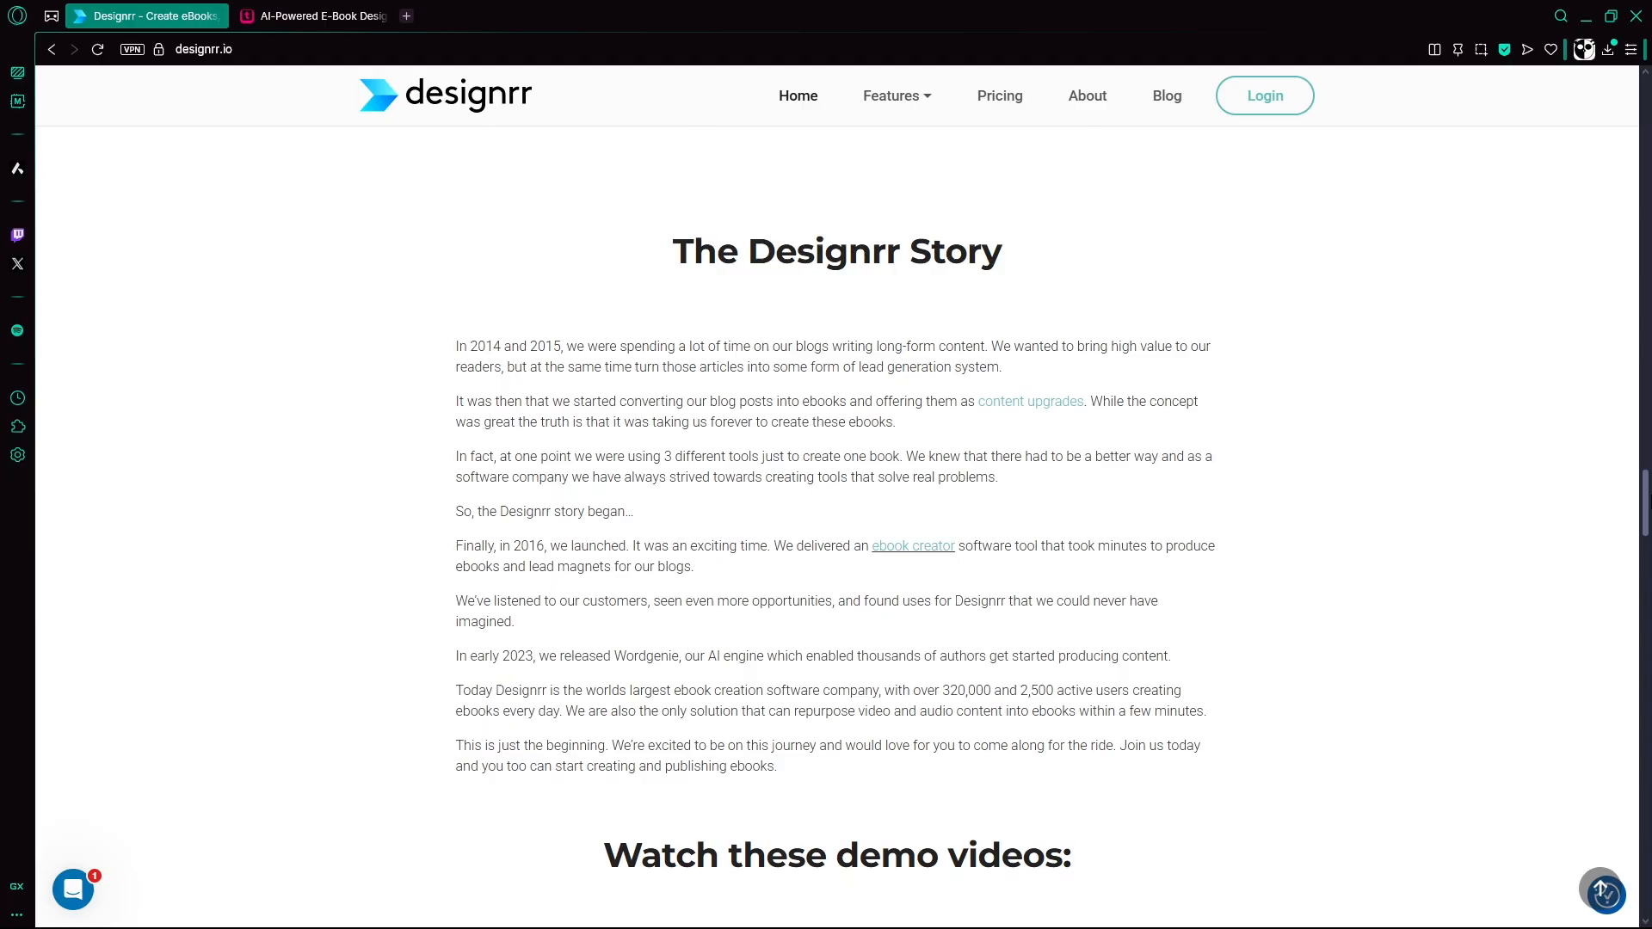
click(314, 16)
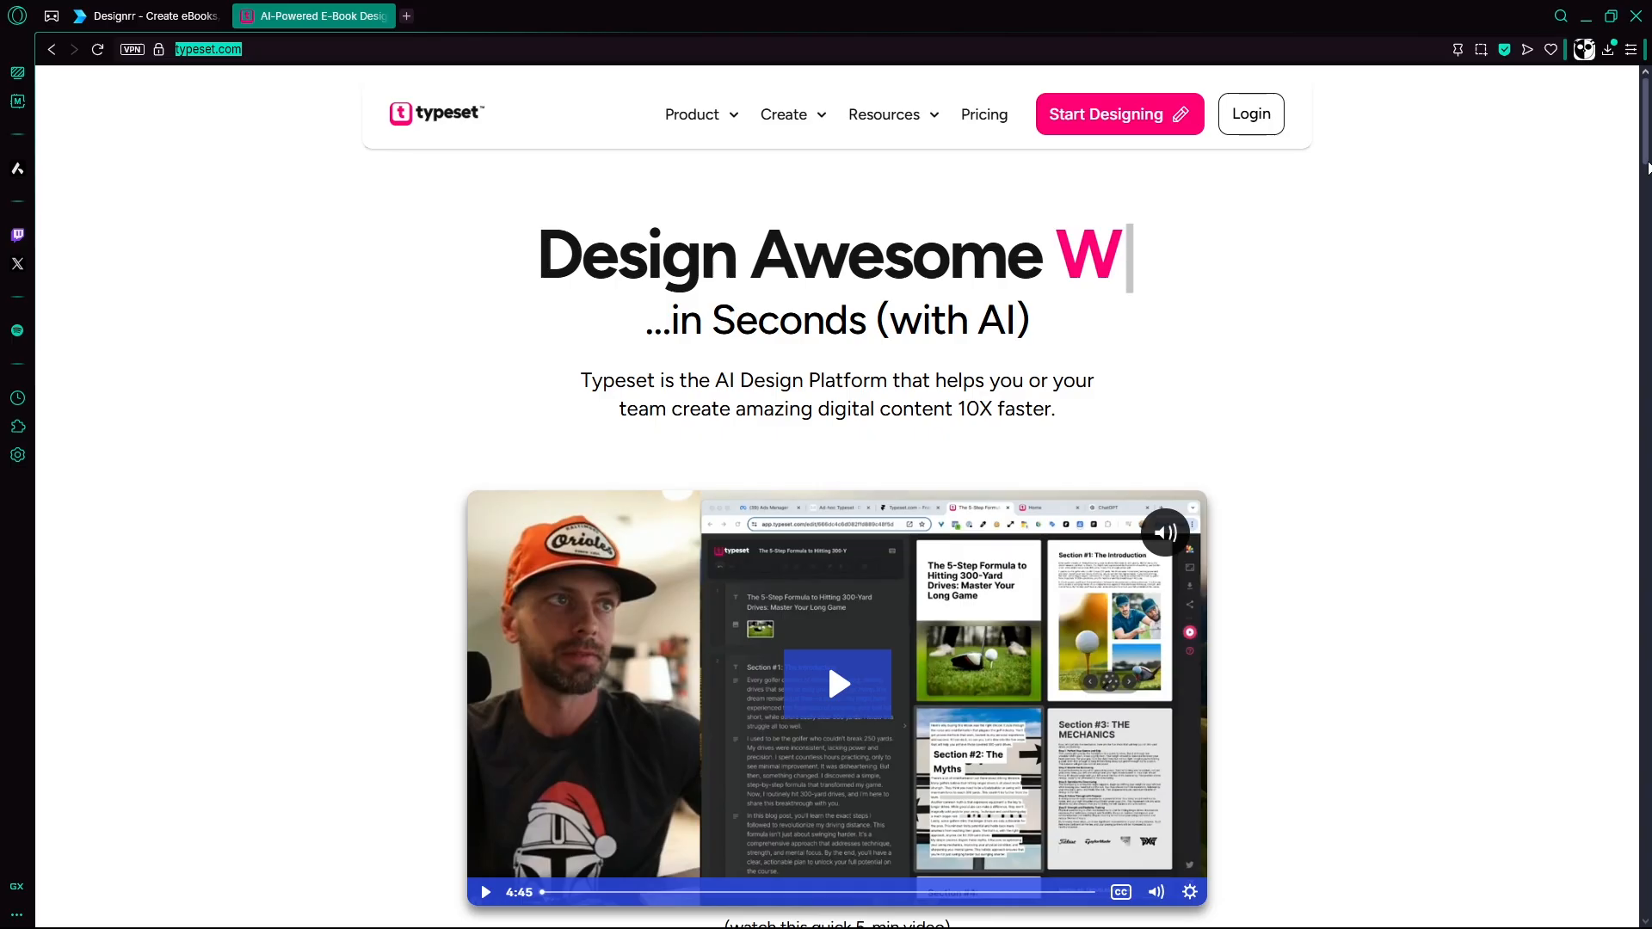
- Scroll typeset.com past the video, pain points and features to 'Turn Your eBook Into Ads, Posts, & Banners'
scroll(down, 3)
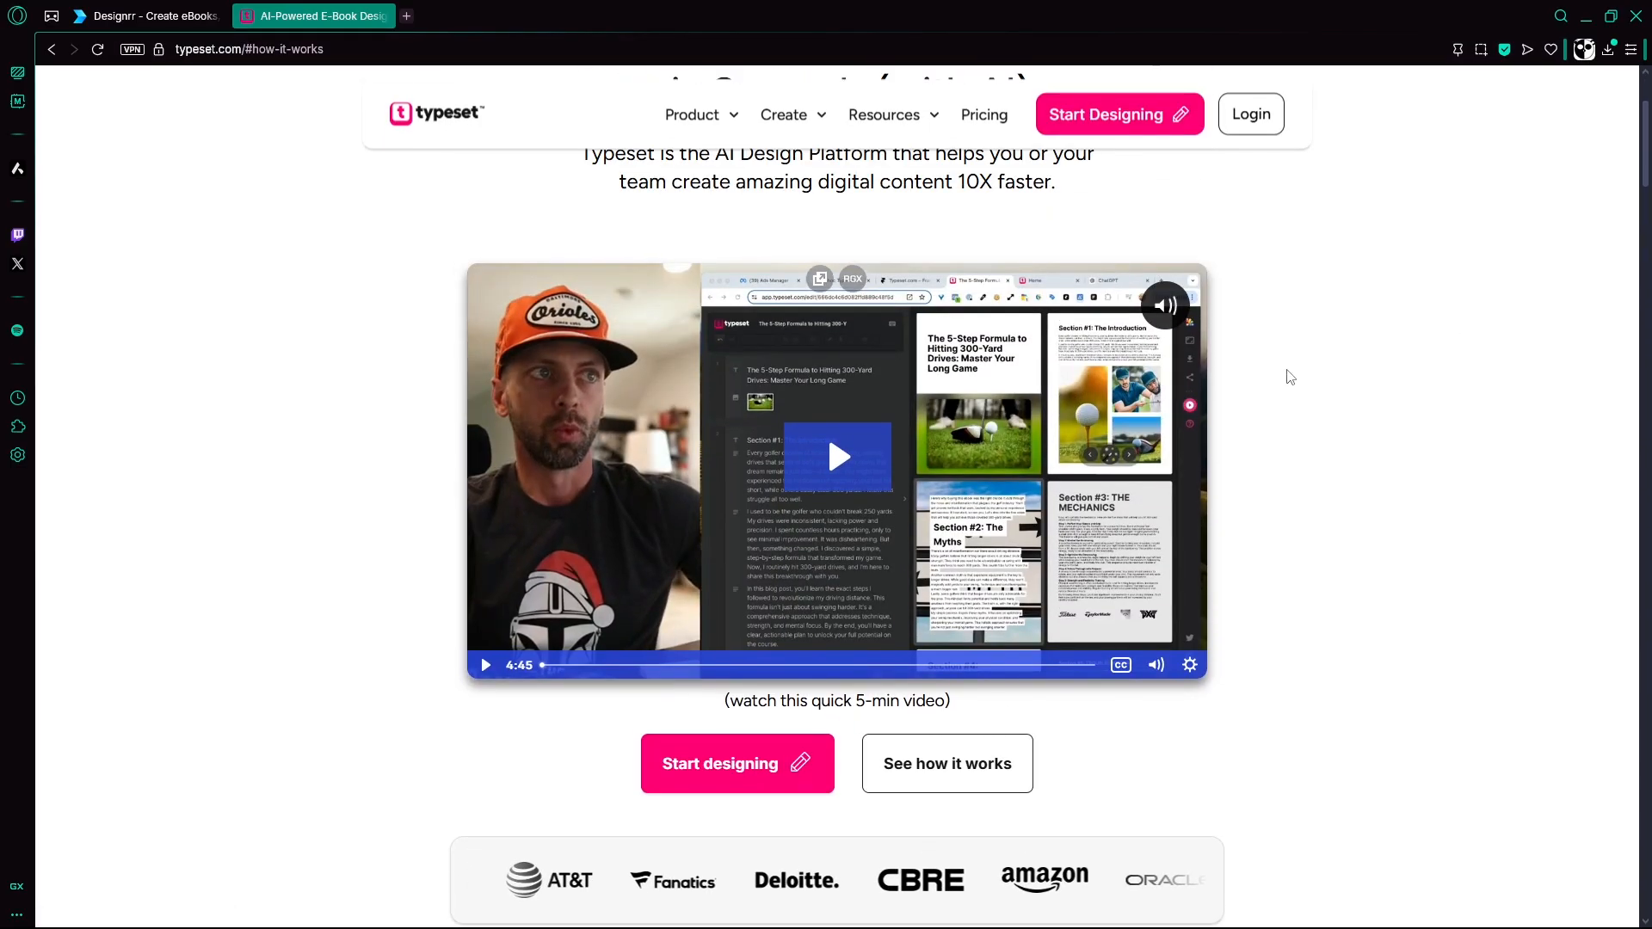
scroll(down, 3)
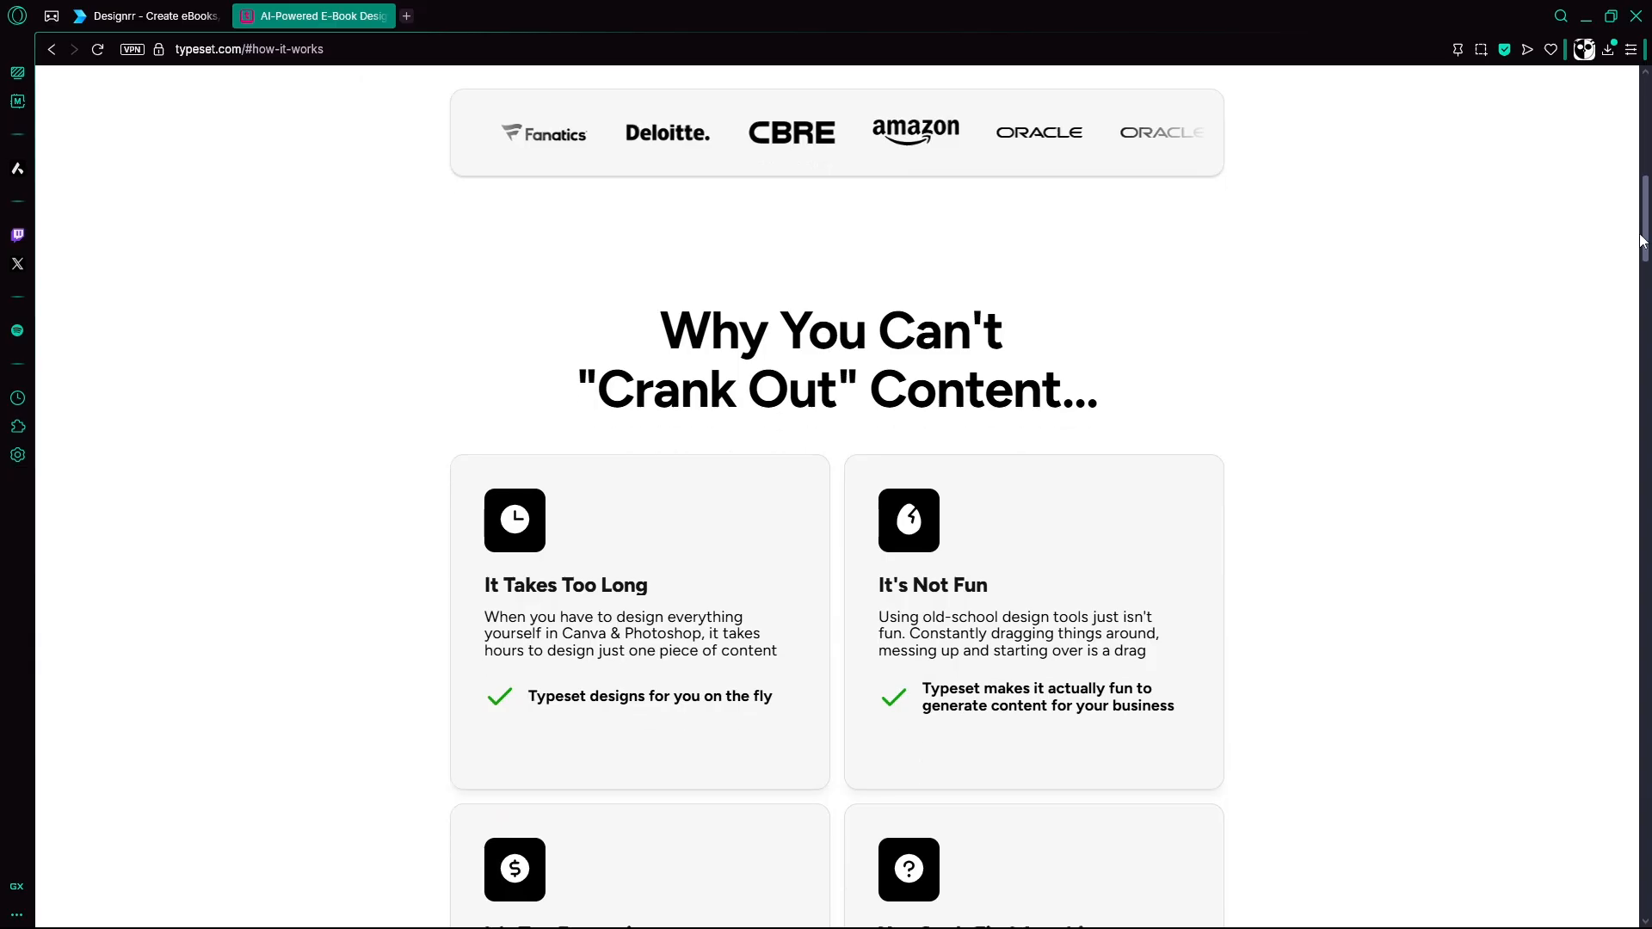
scroll(down, 3)
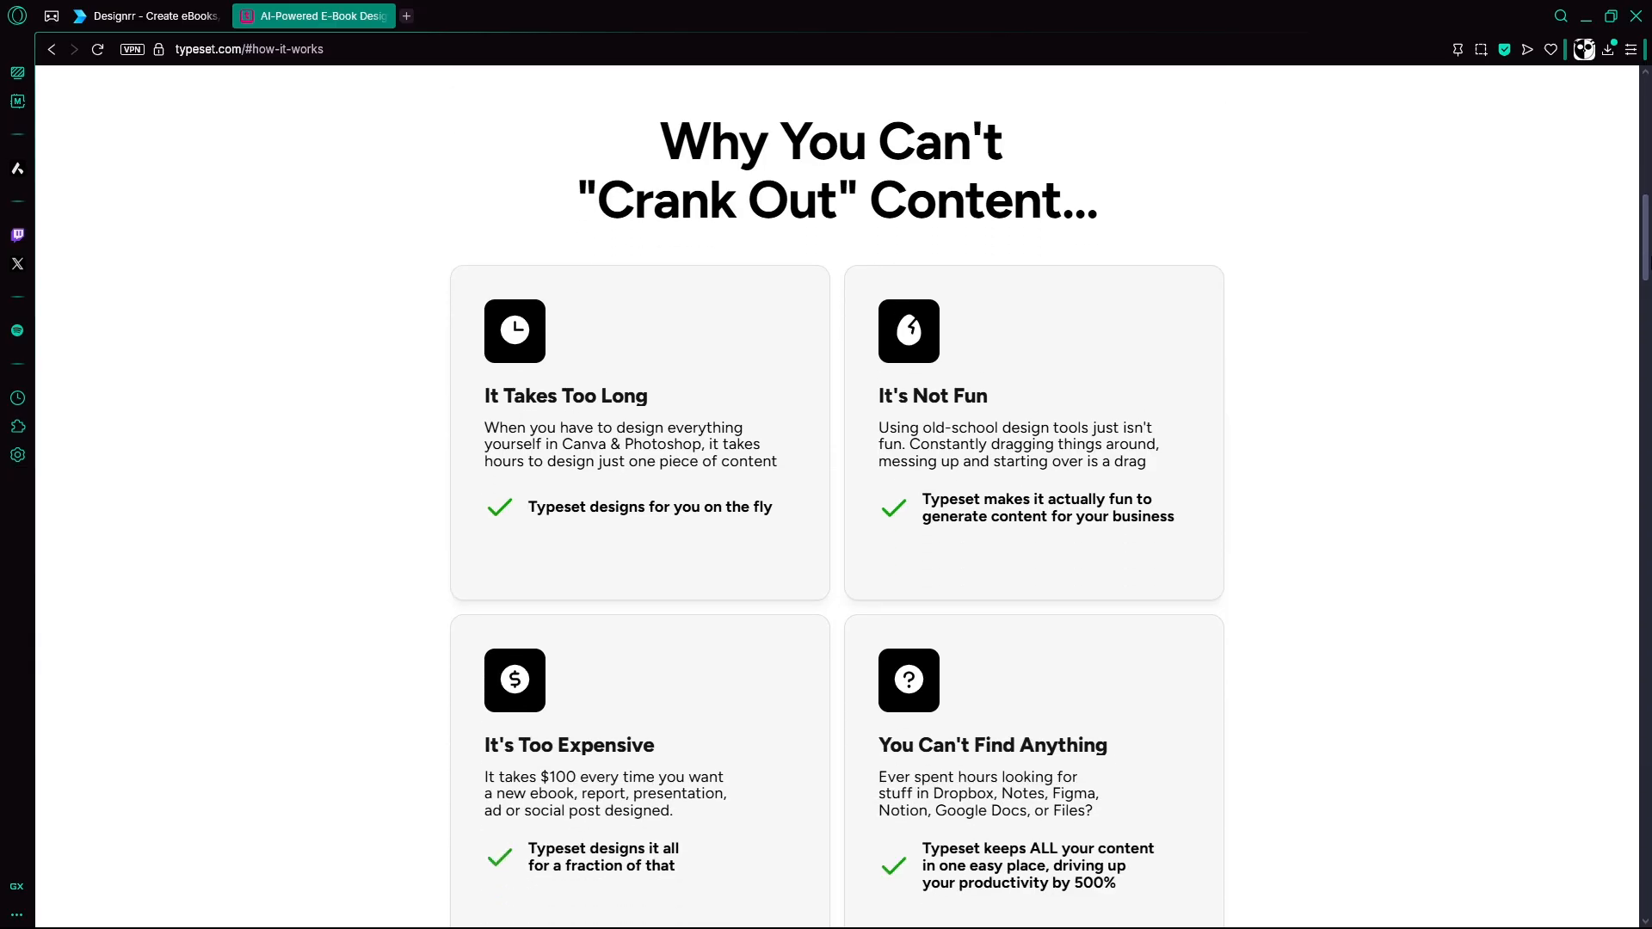
scroll(down, 3)
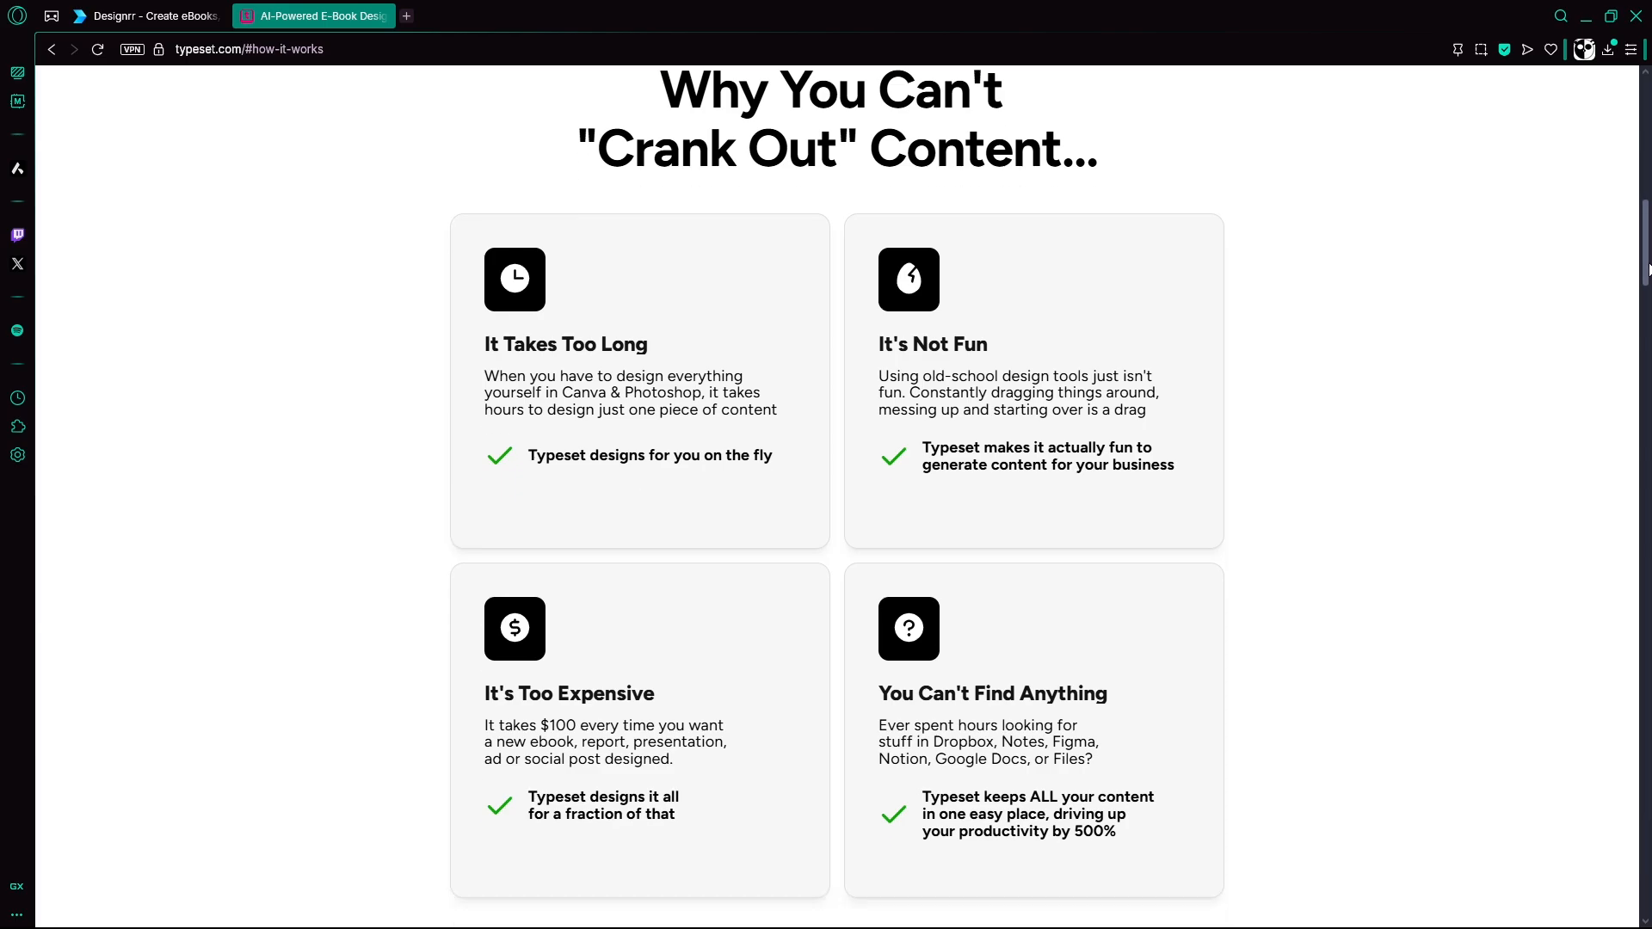
scroll(down, 3)
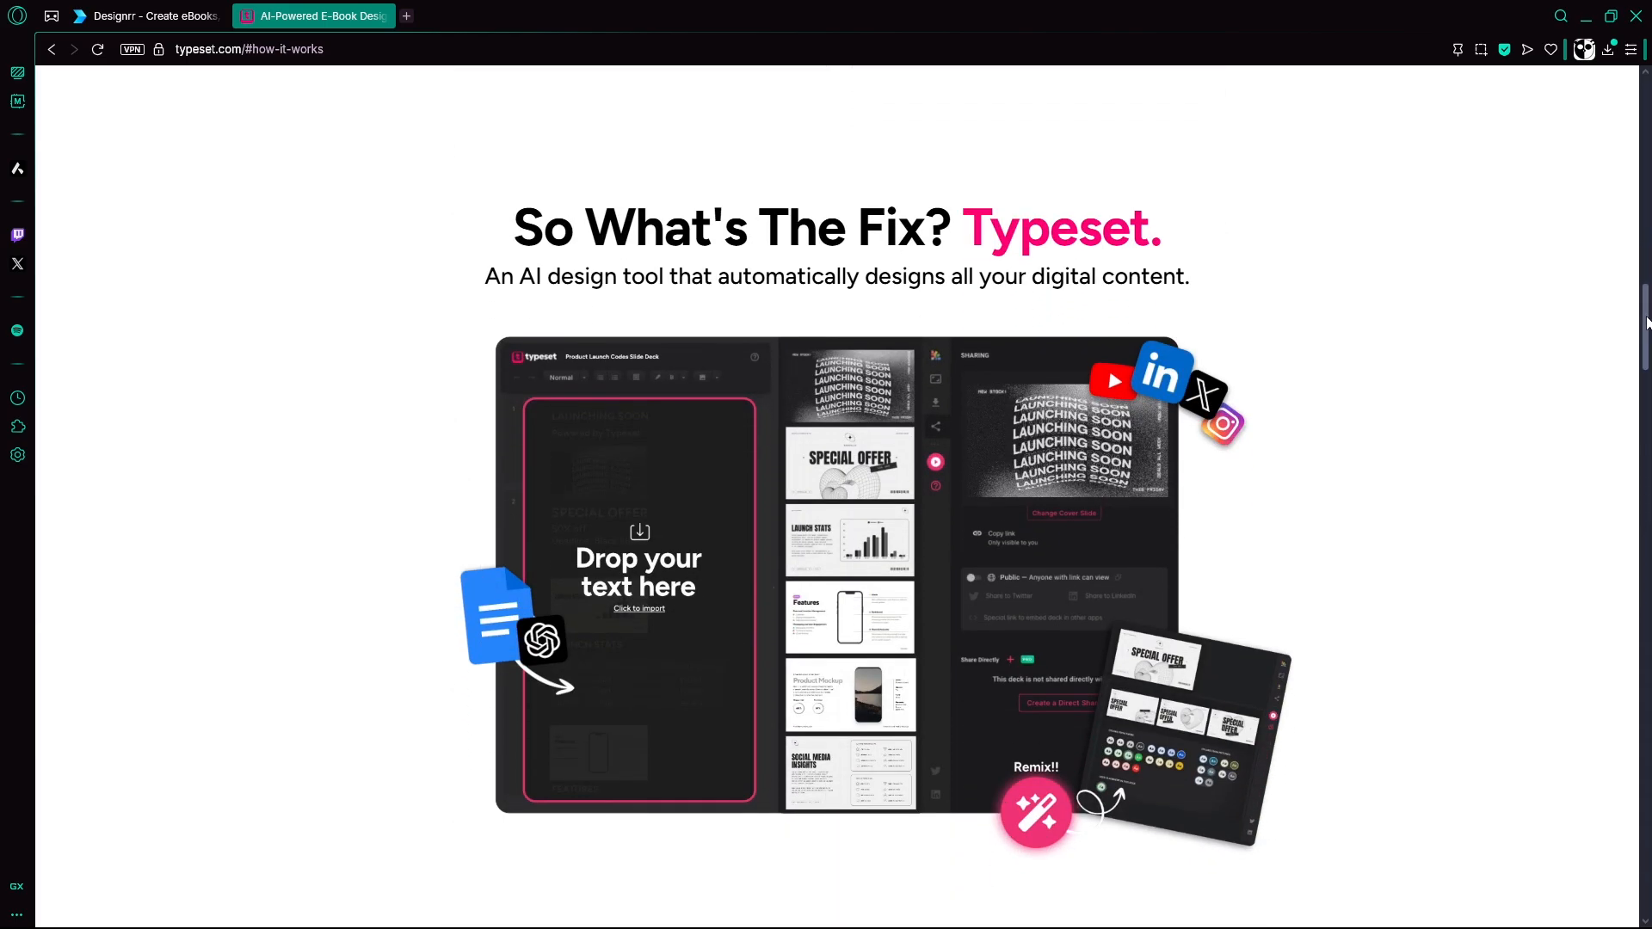
scroll(down, 3)
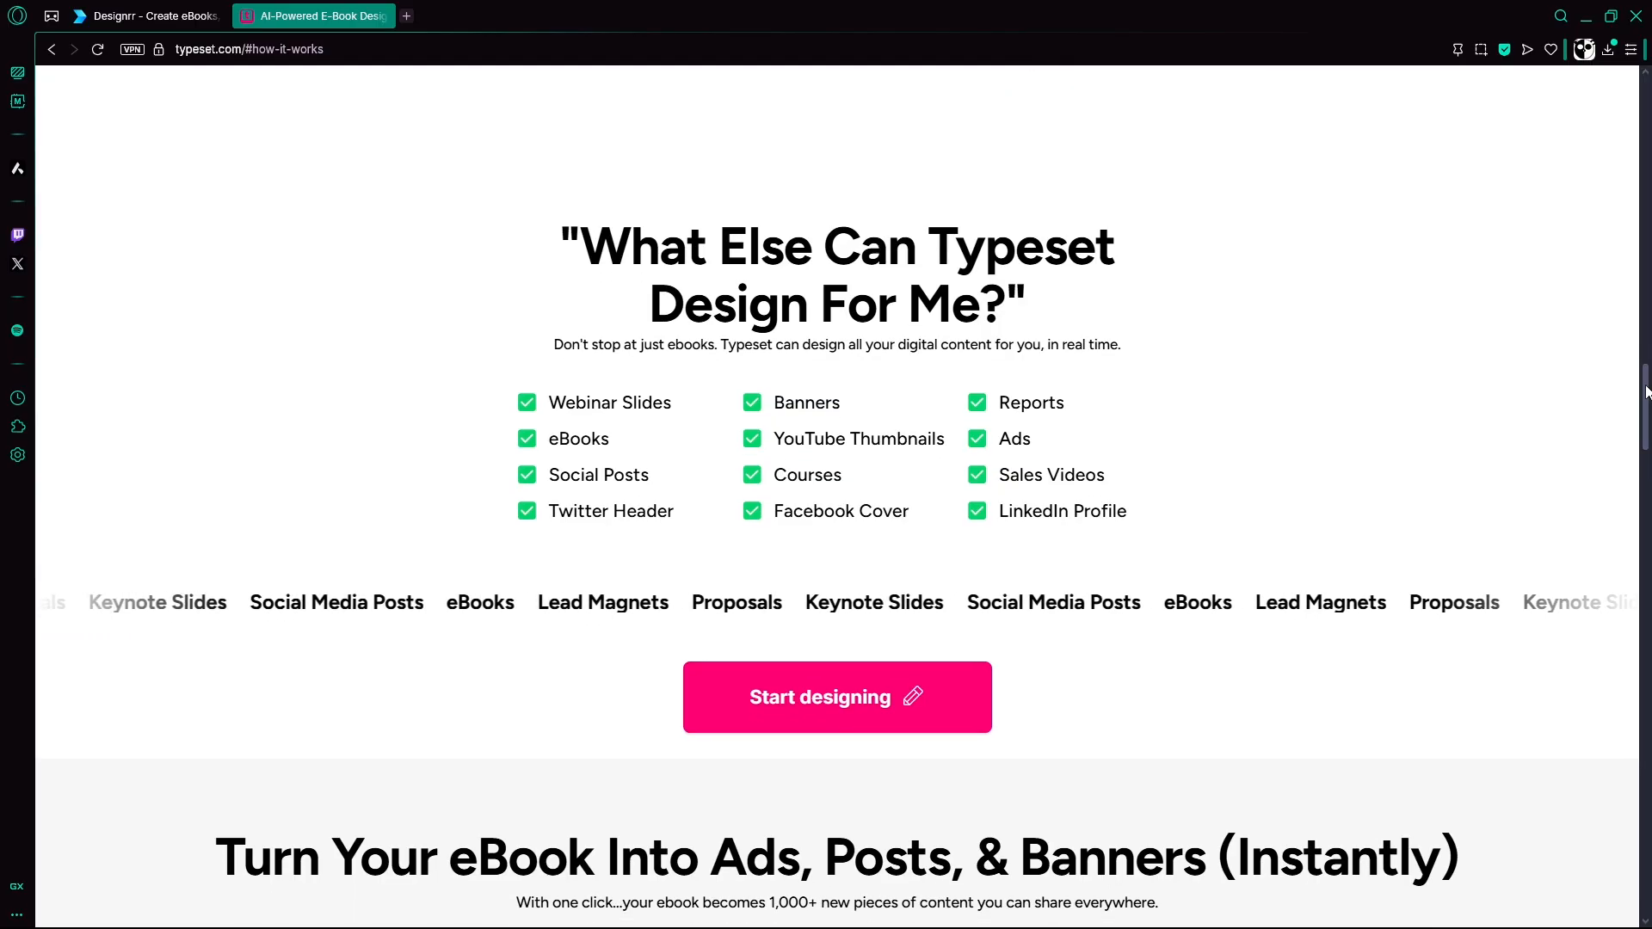
scroll(down, 3)
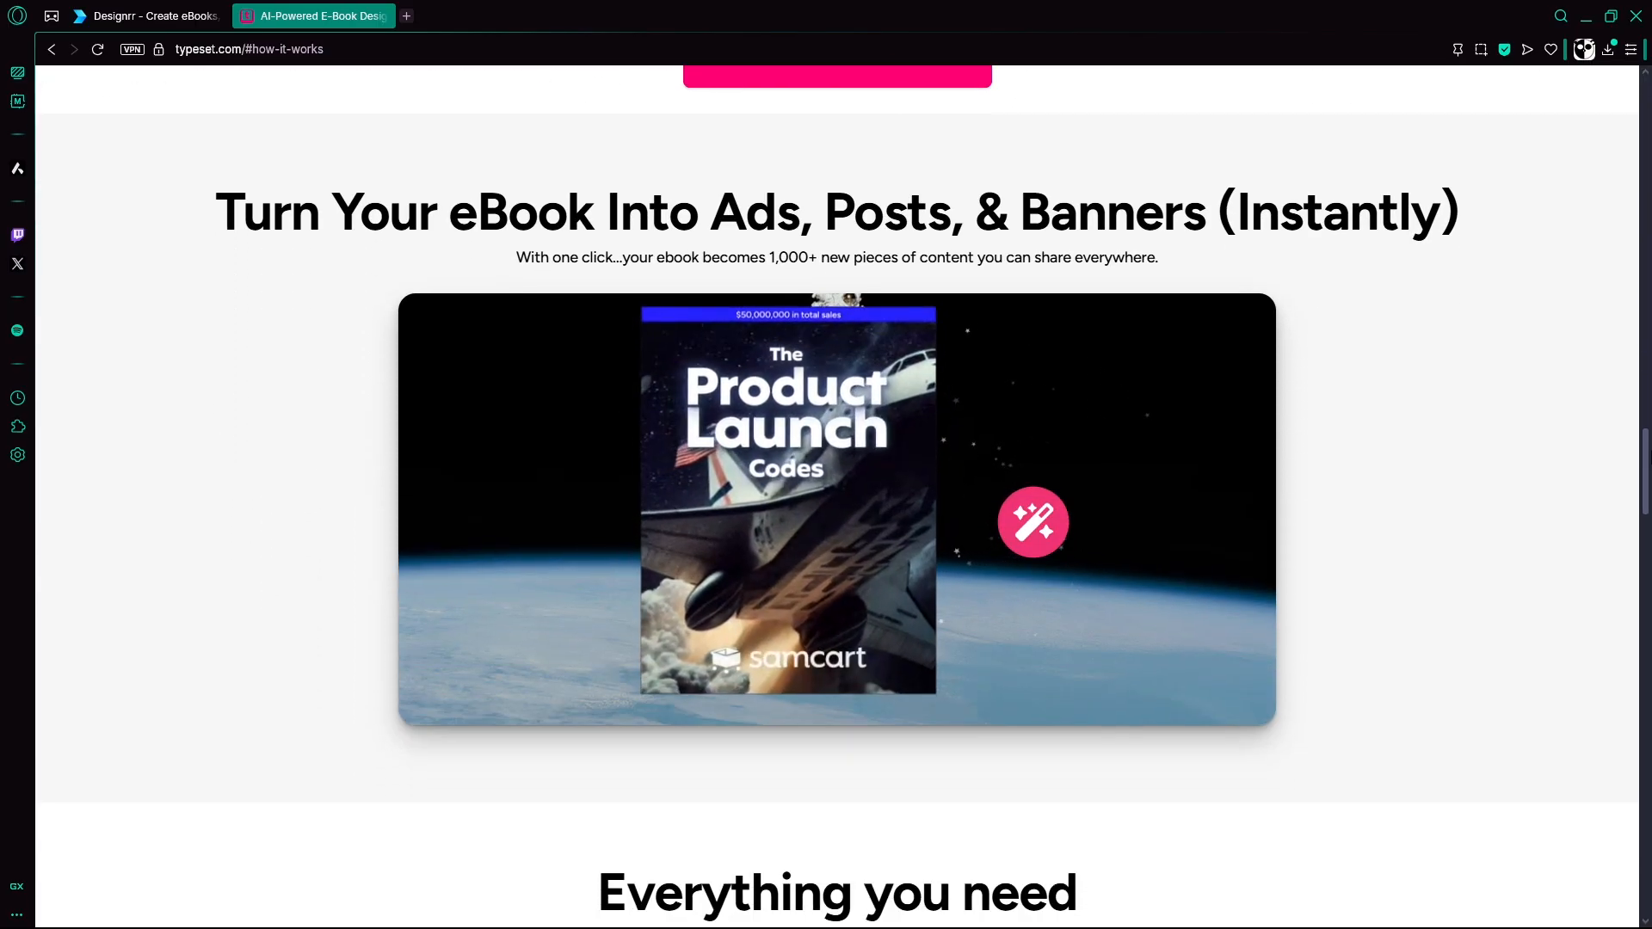
- View Designrr's Multiple Import/Export Options and Common Questions, then return to the Typeset tab
click(147, 16)
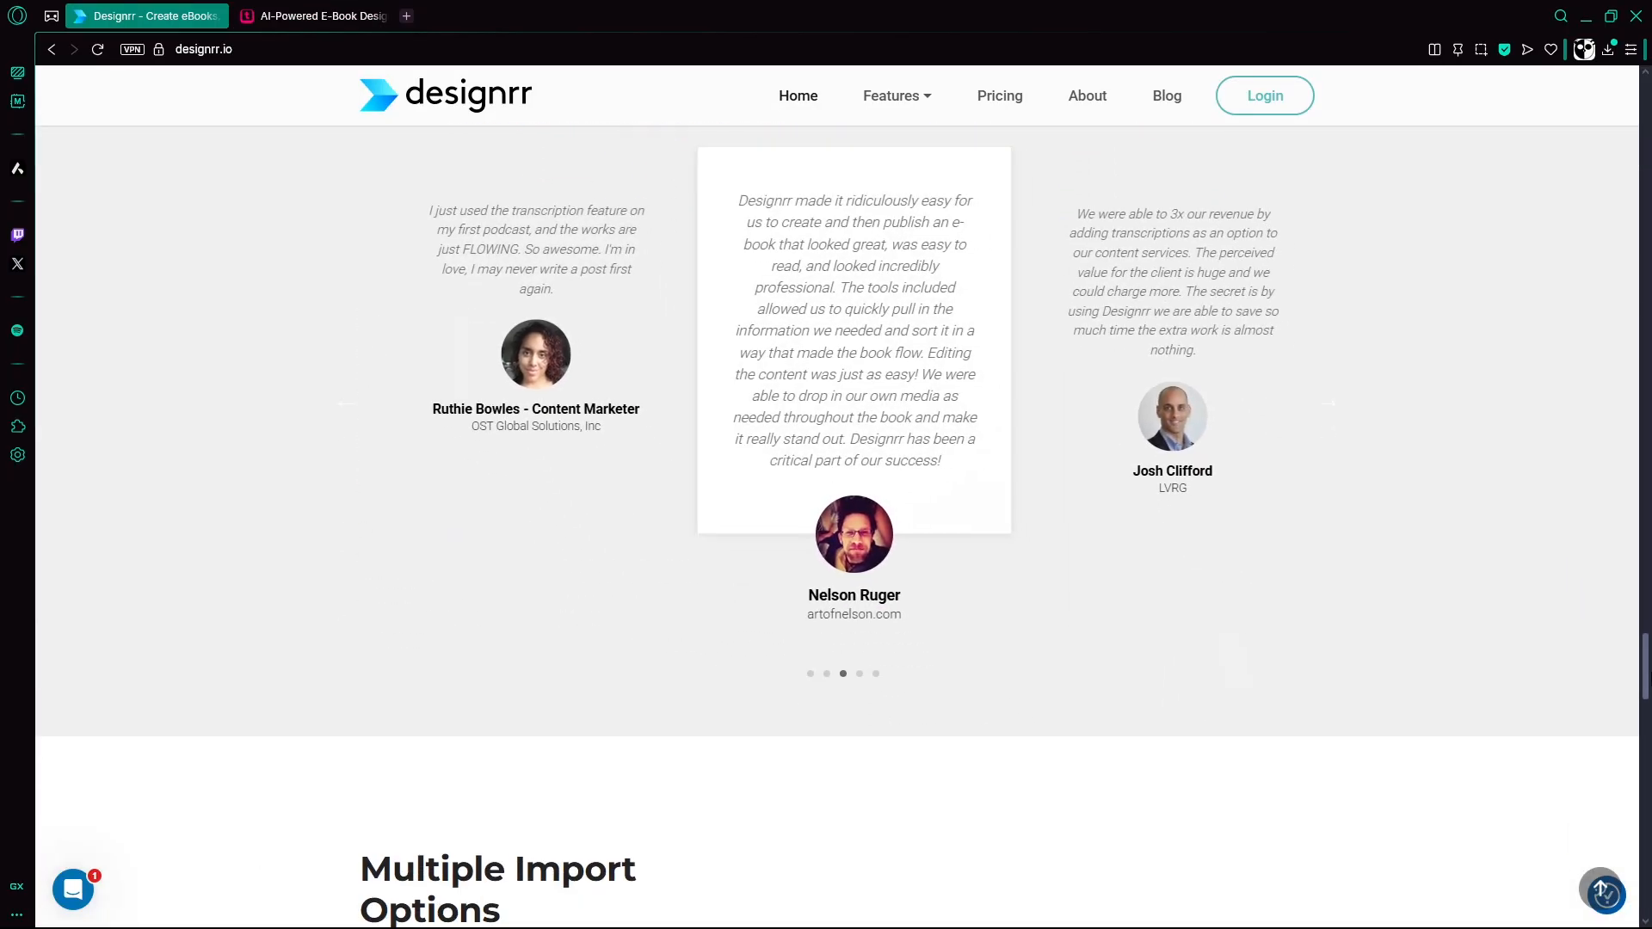
scroll(down, 3)
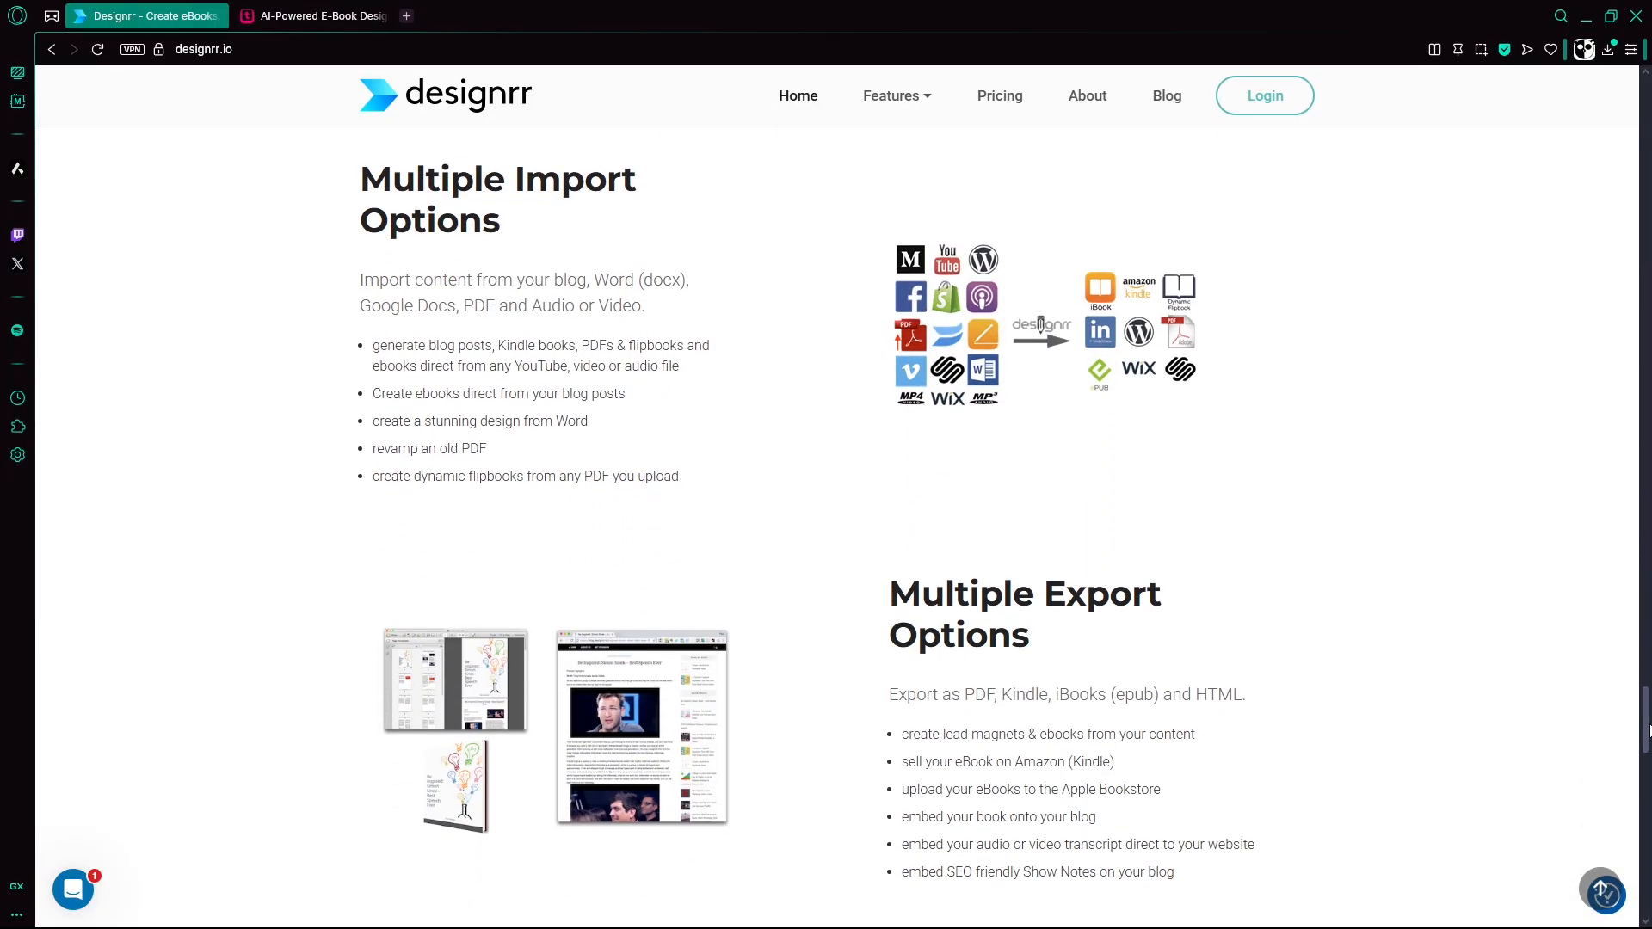
scroll(down, 3)
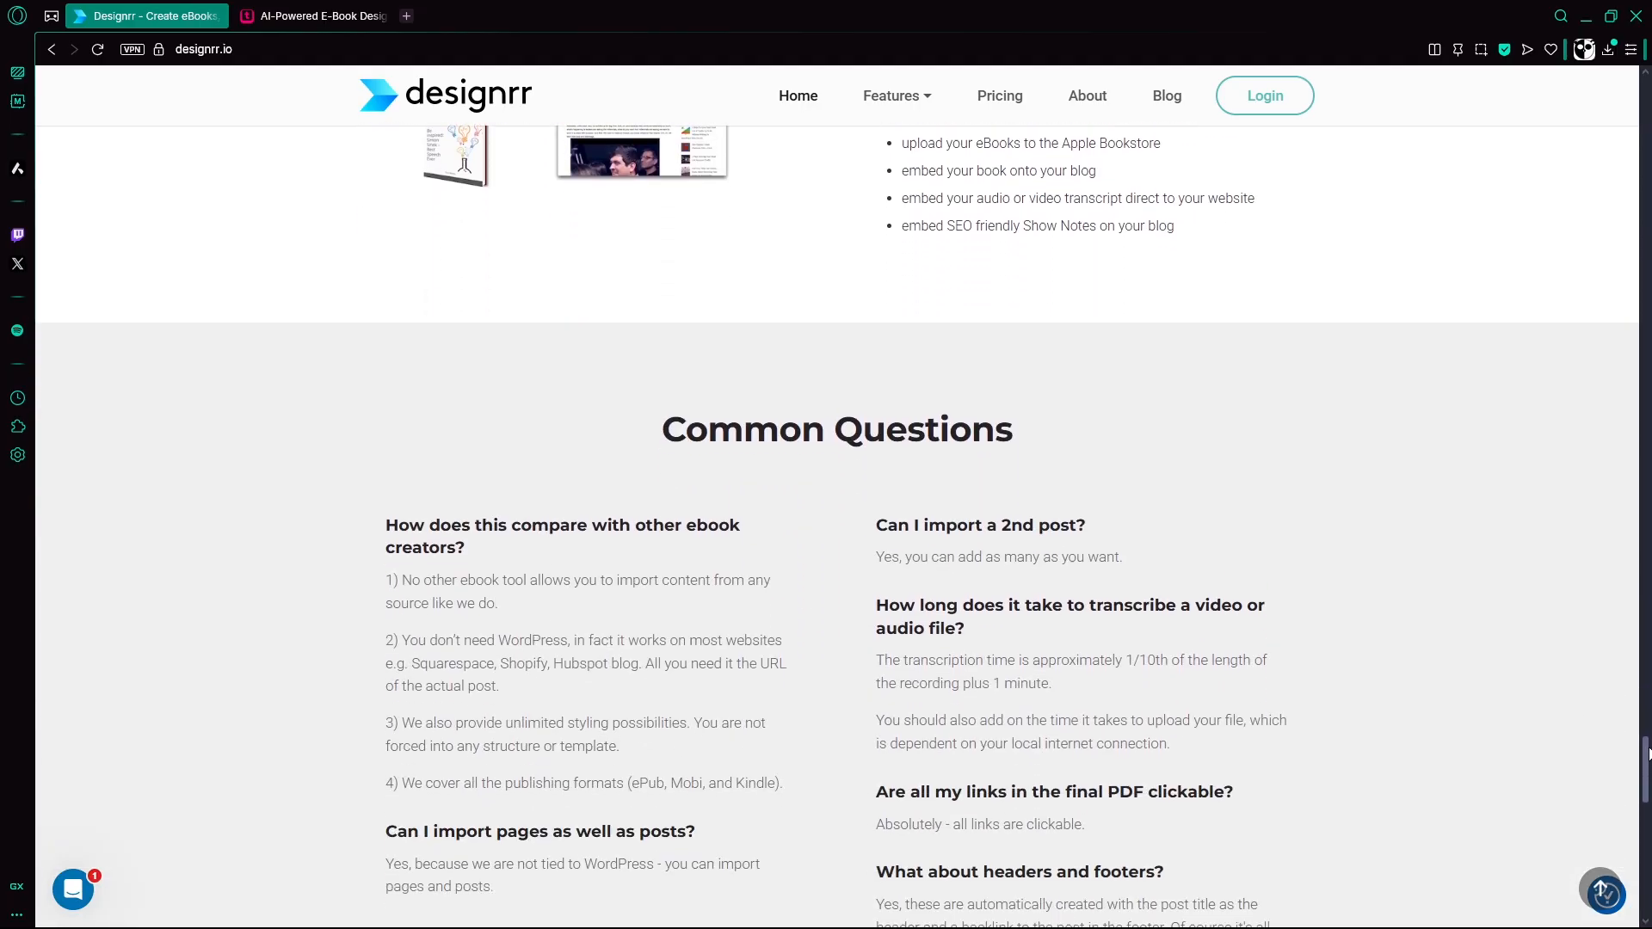
click(320, 15)
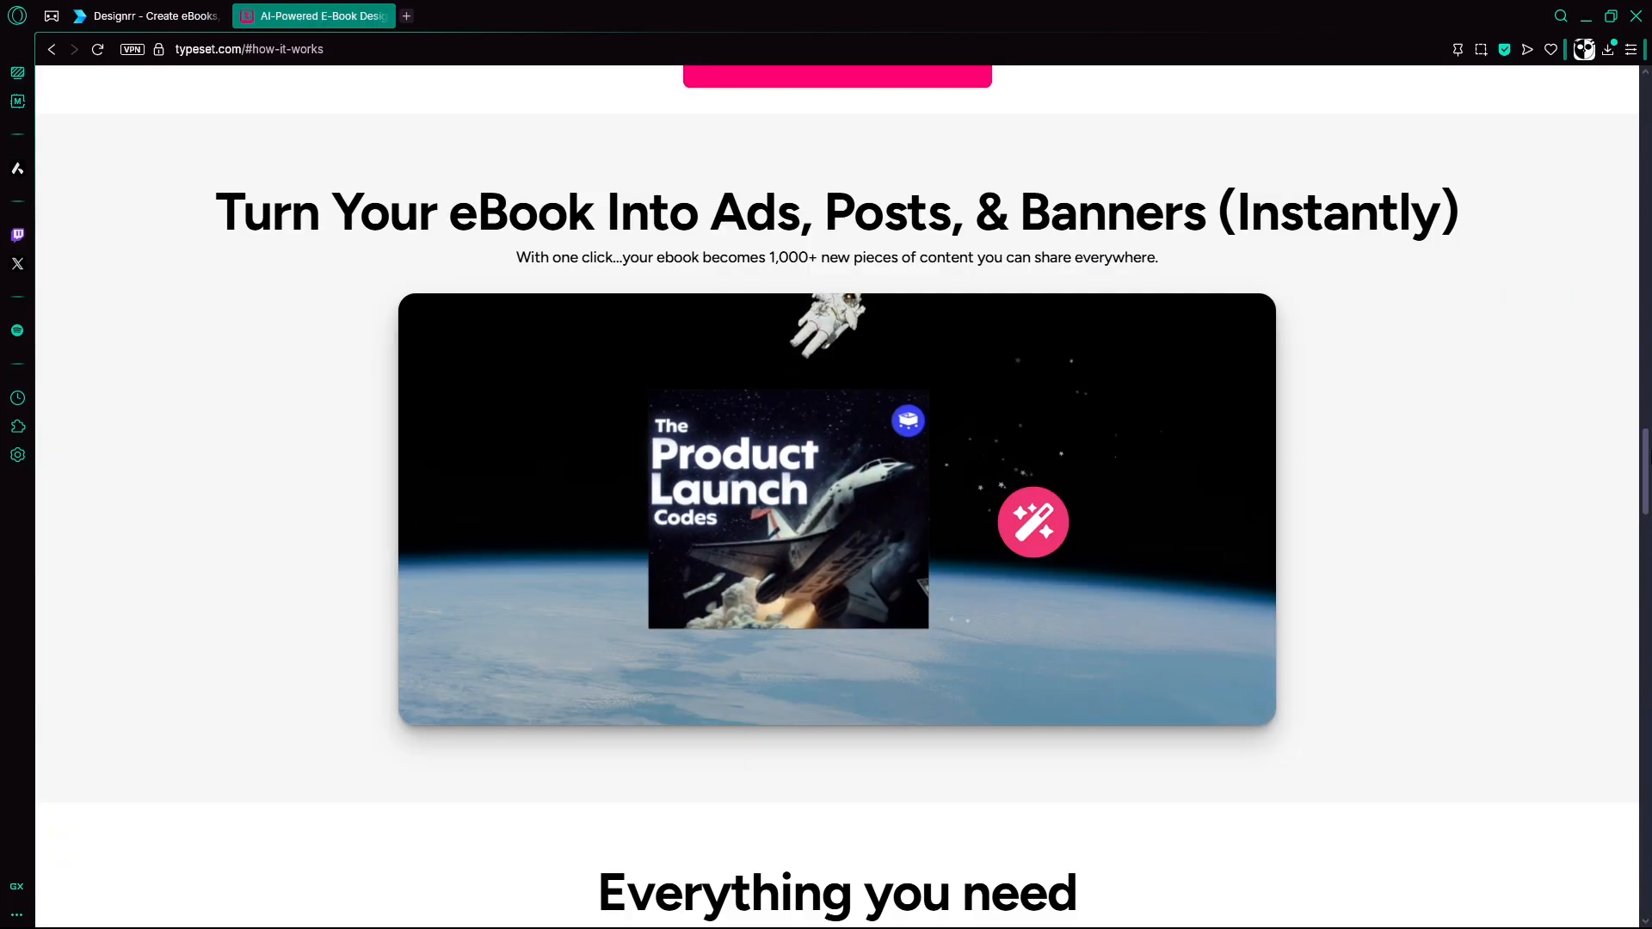
- Scroll Typeset from 'Everything you need to crank out content' down to 'What Typeset Gives You...'
scroll(down, 3)
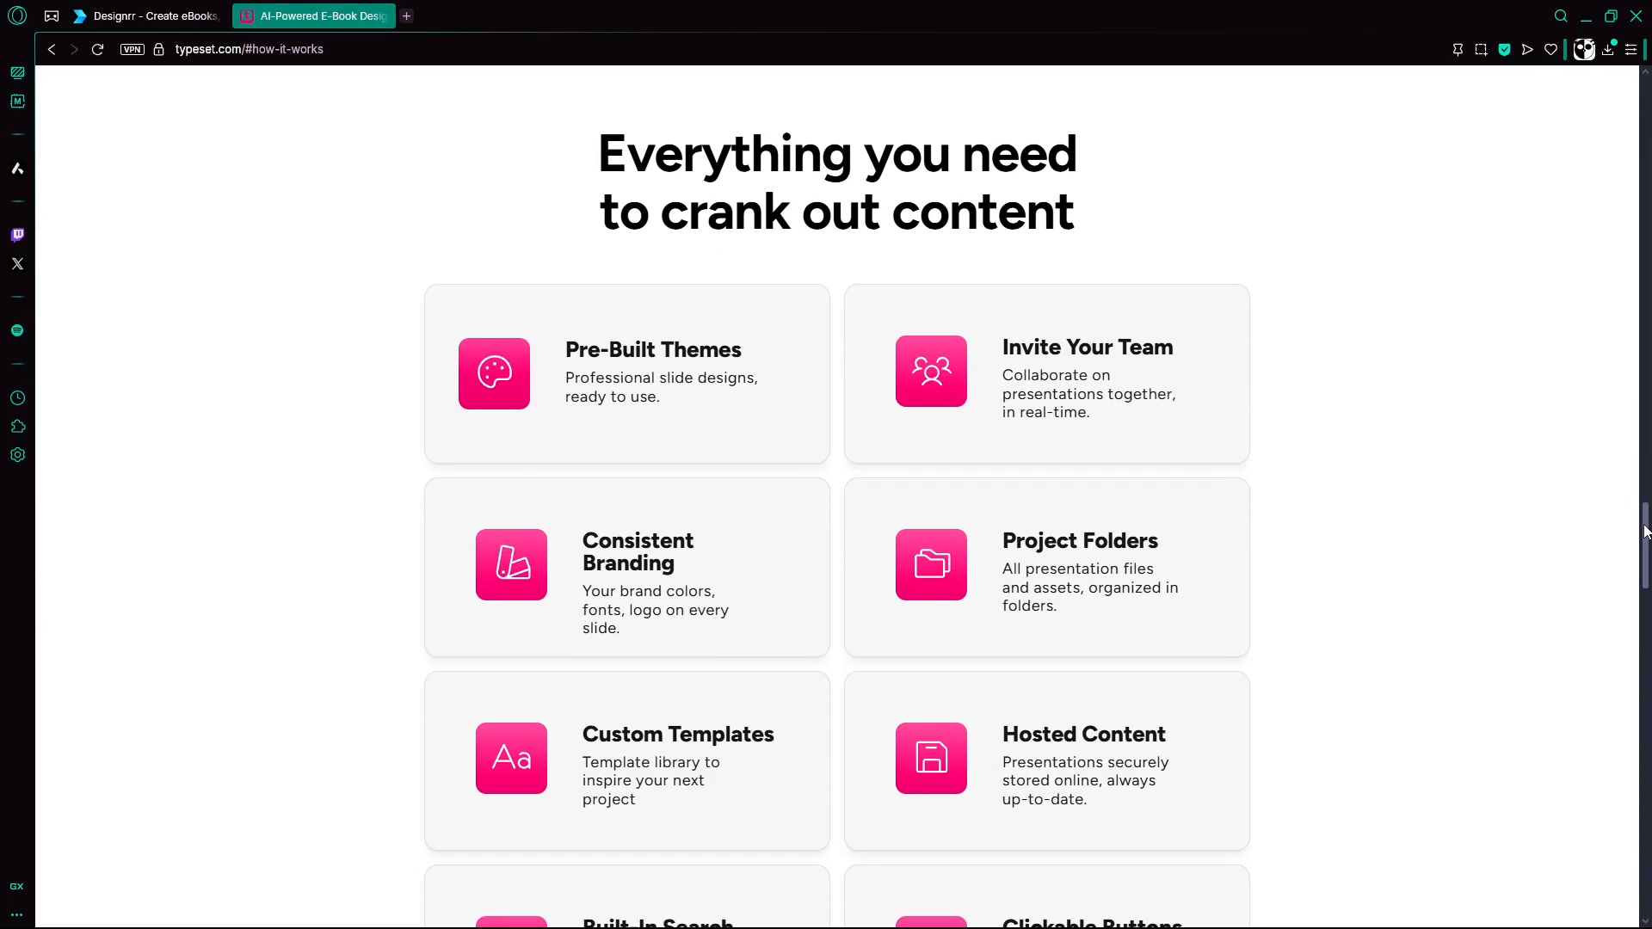
scroll(down, 3)
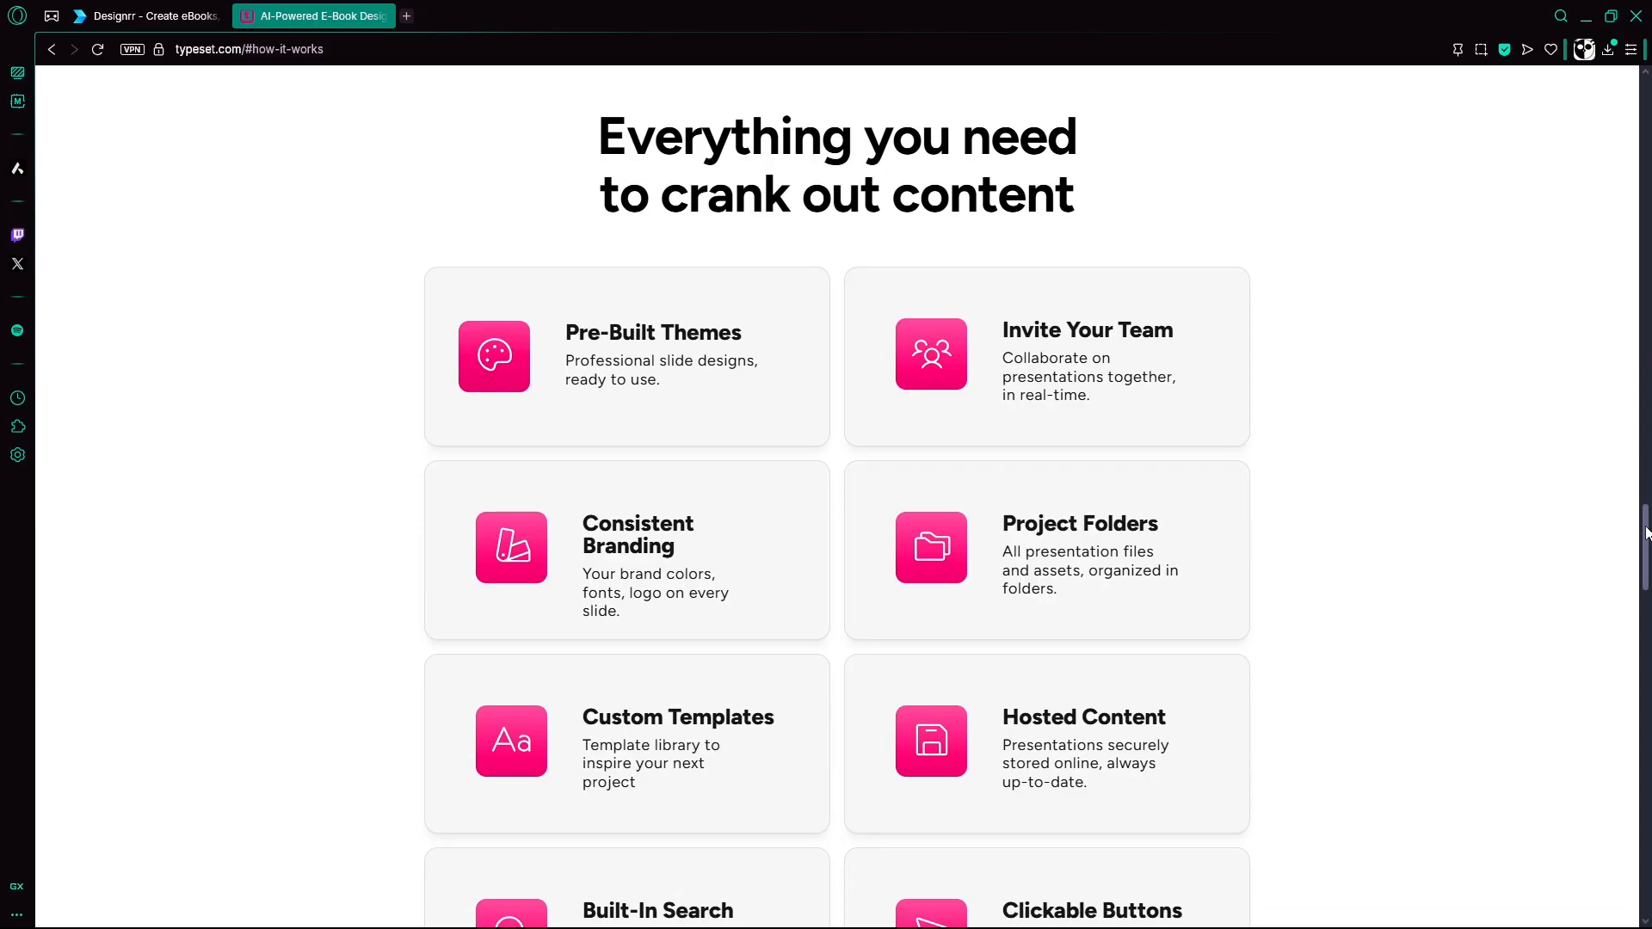
scroll(down, 3)
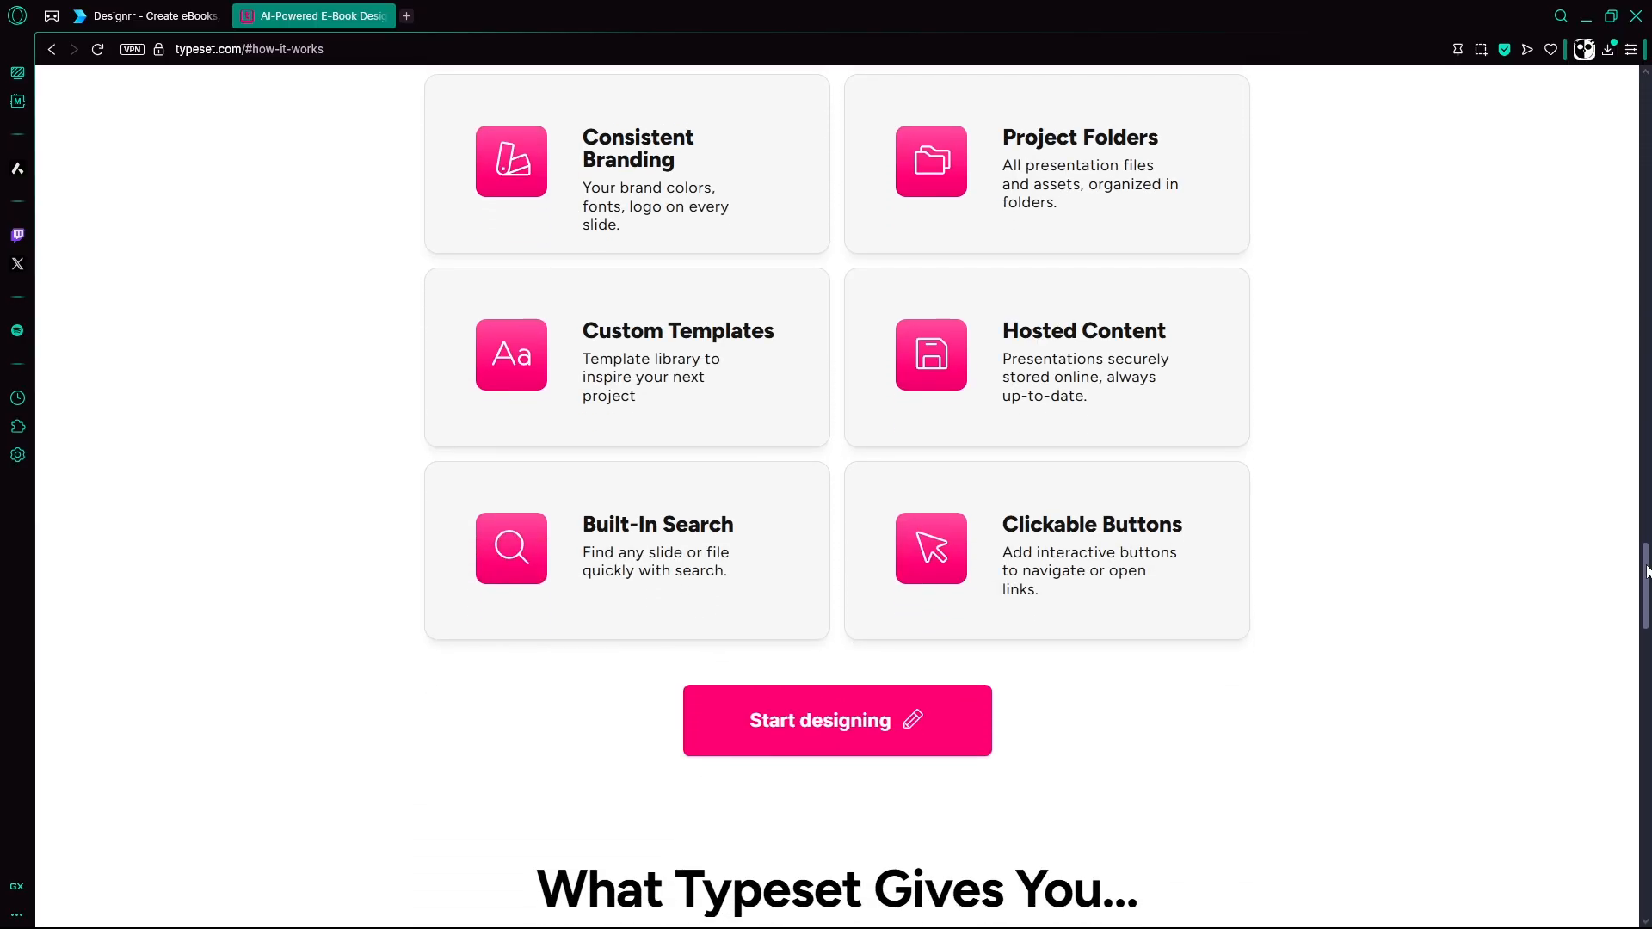
scroll(down, 3)
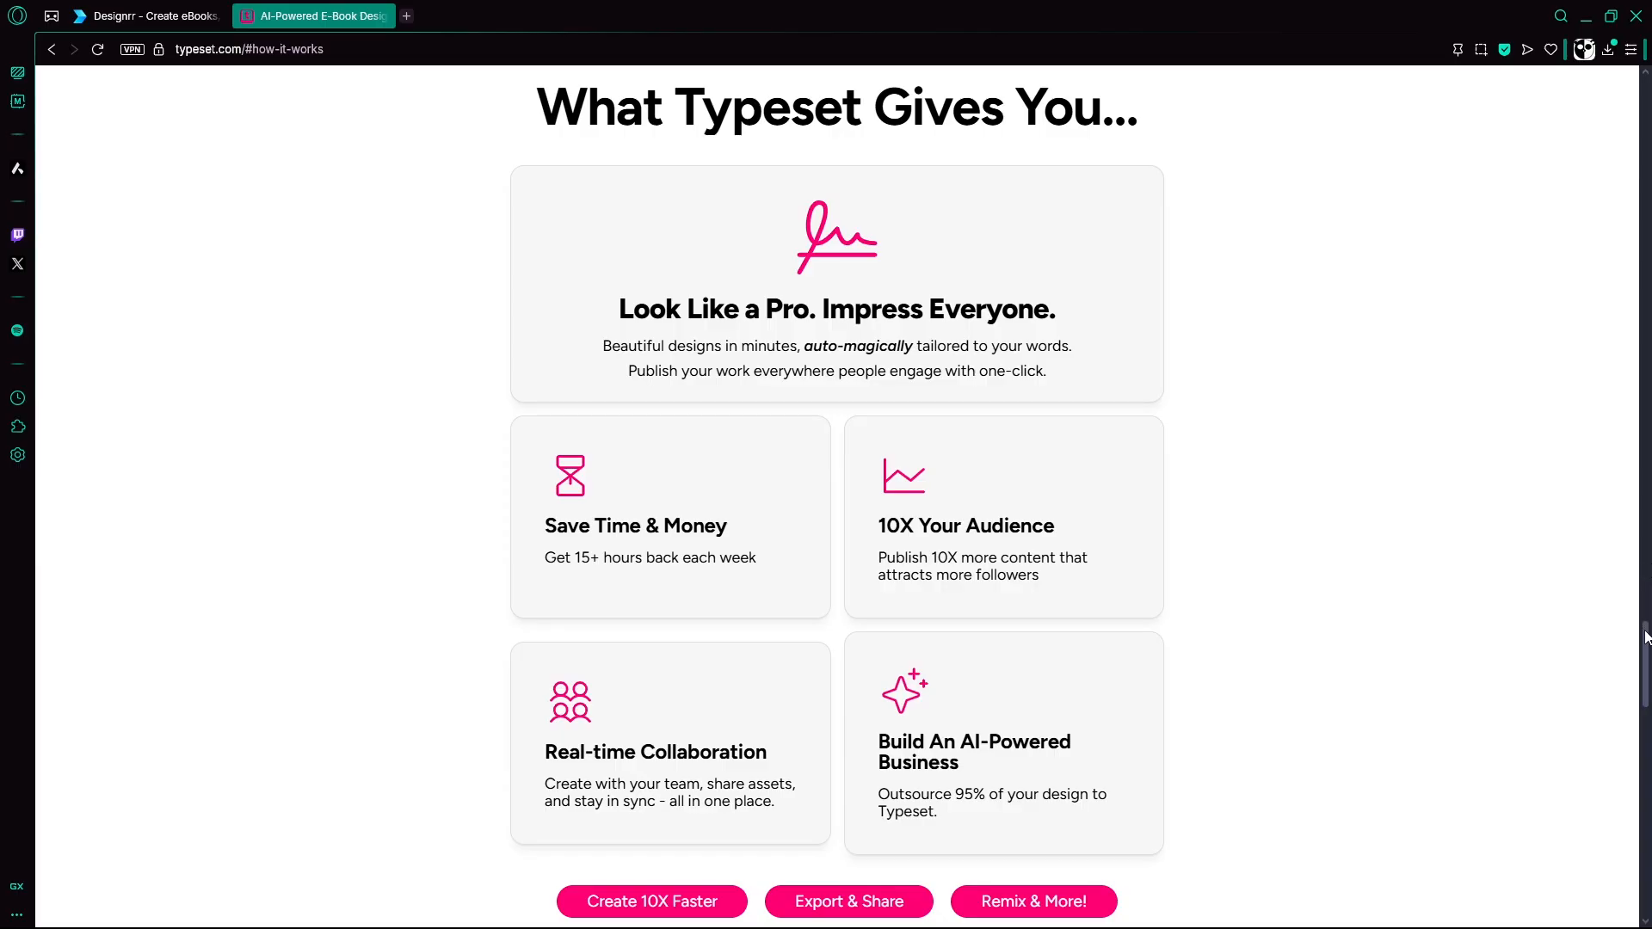
scroll(down, 3)
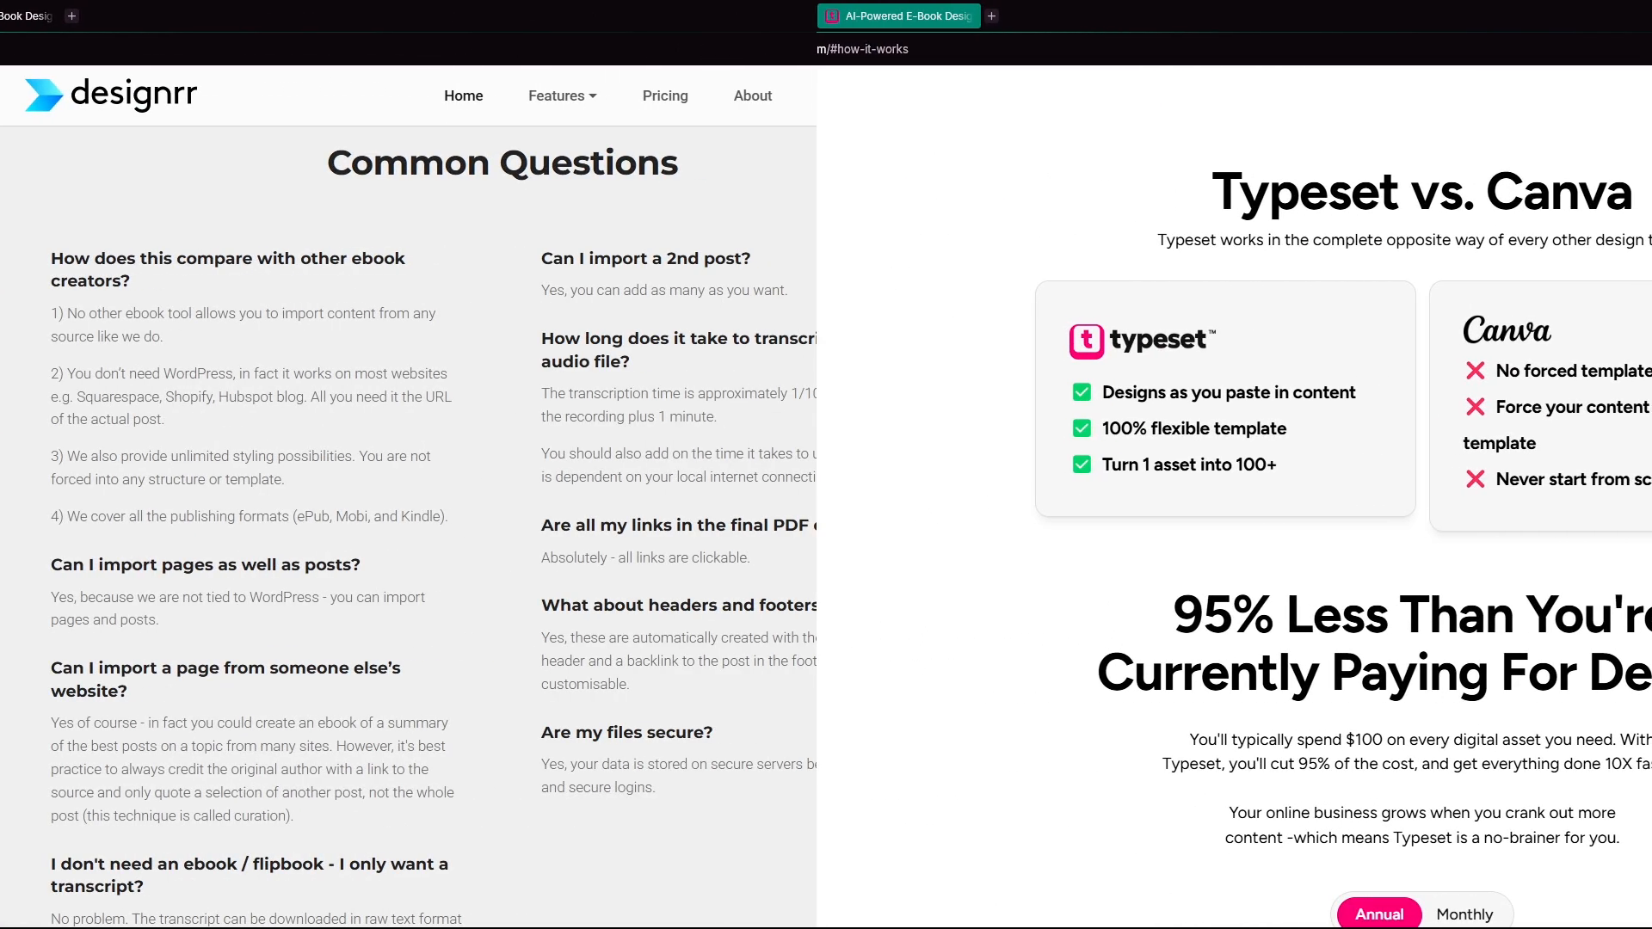
- Scroll both side-by-side pages to Designrr's usage stats and Typeset's pricing plans and footer
scroll(down, 3)
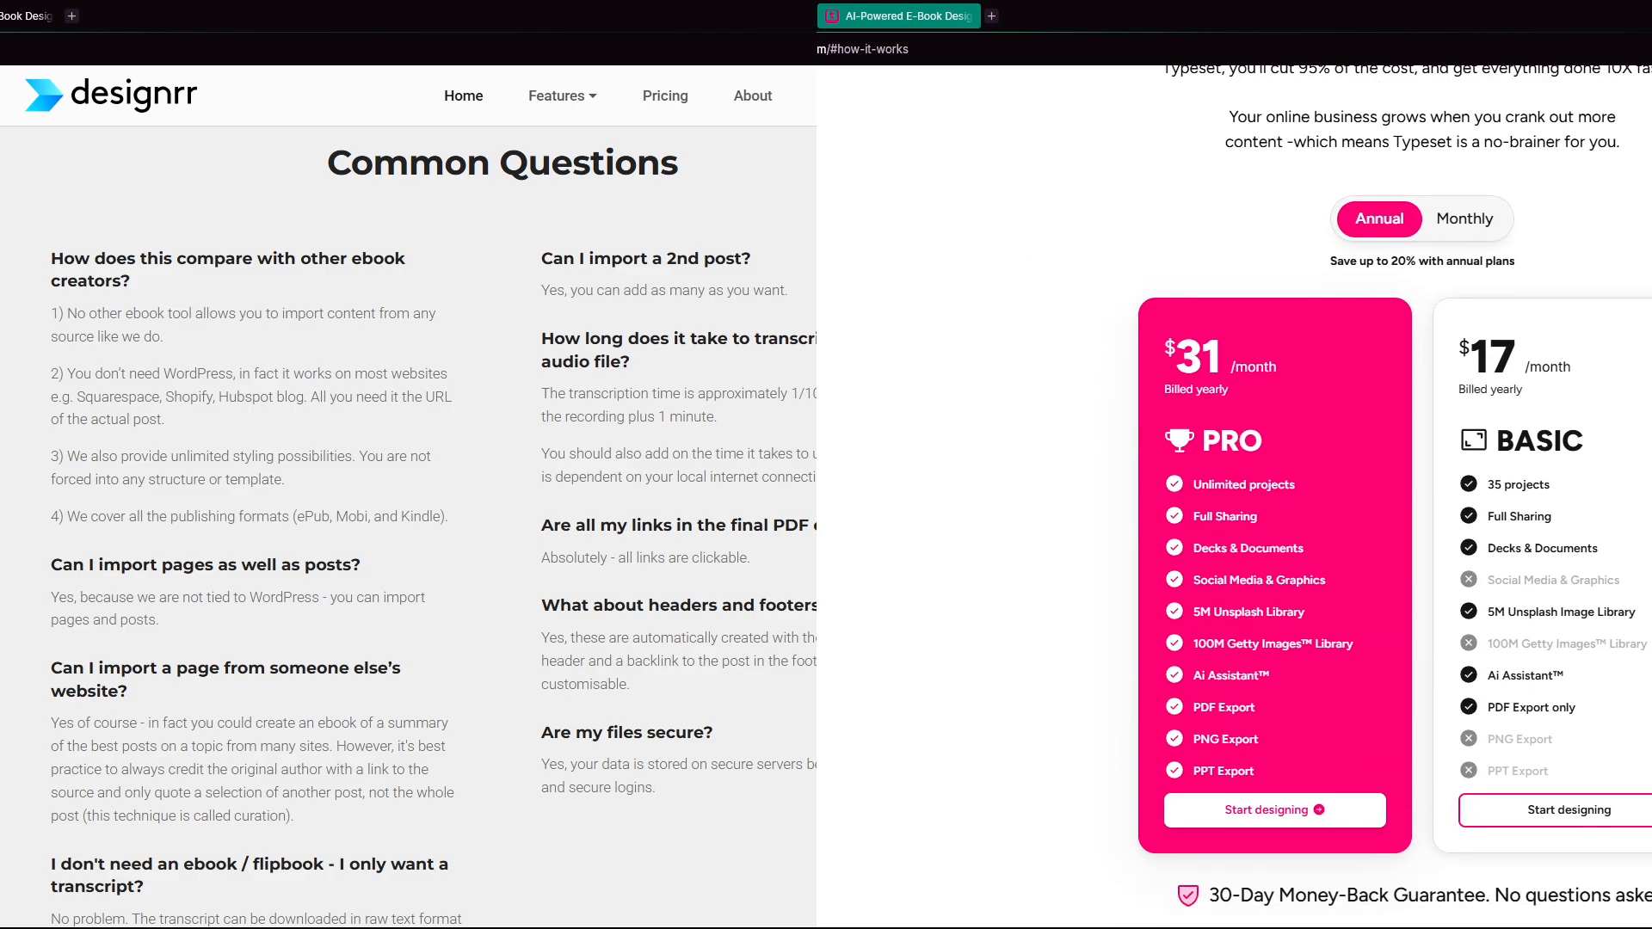
scroll(down, 3)
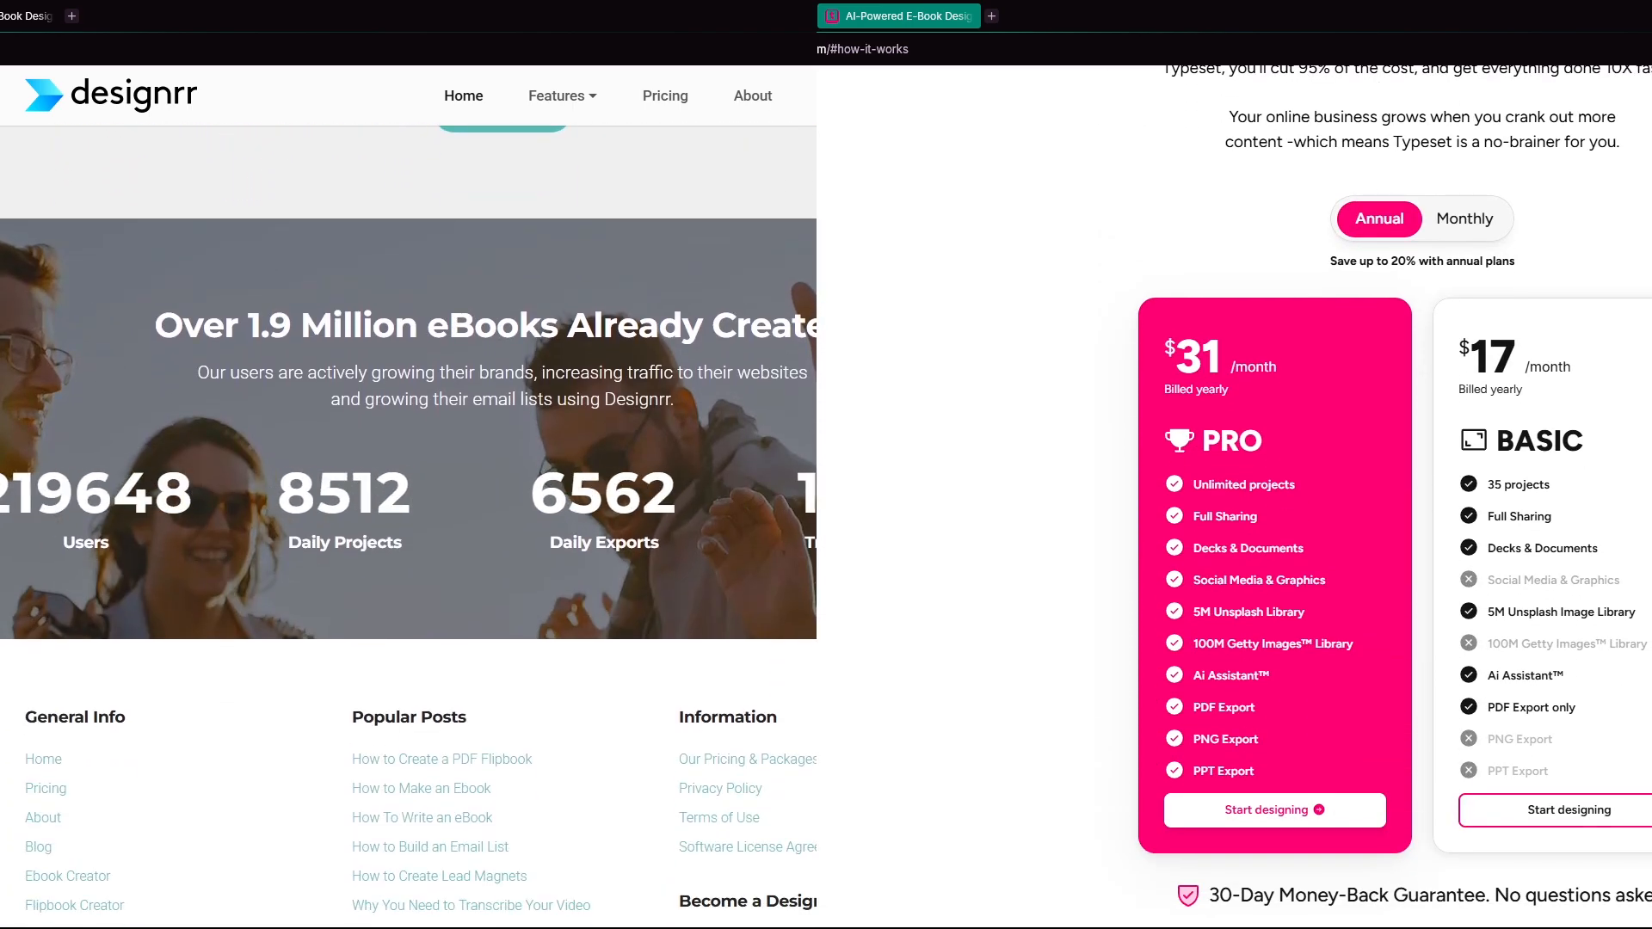
scroll(down, 3)
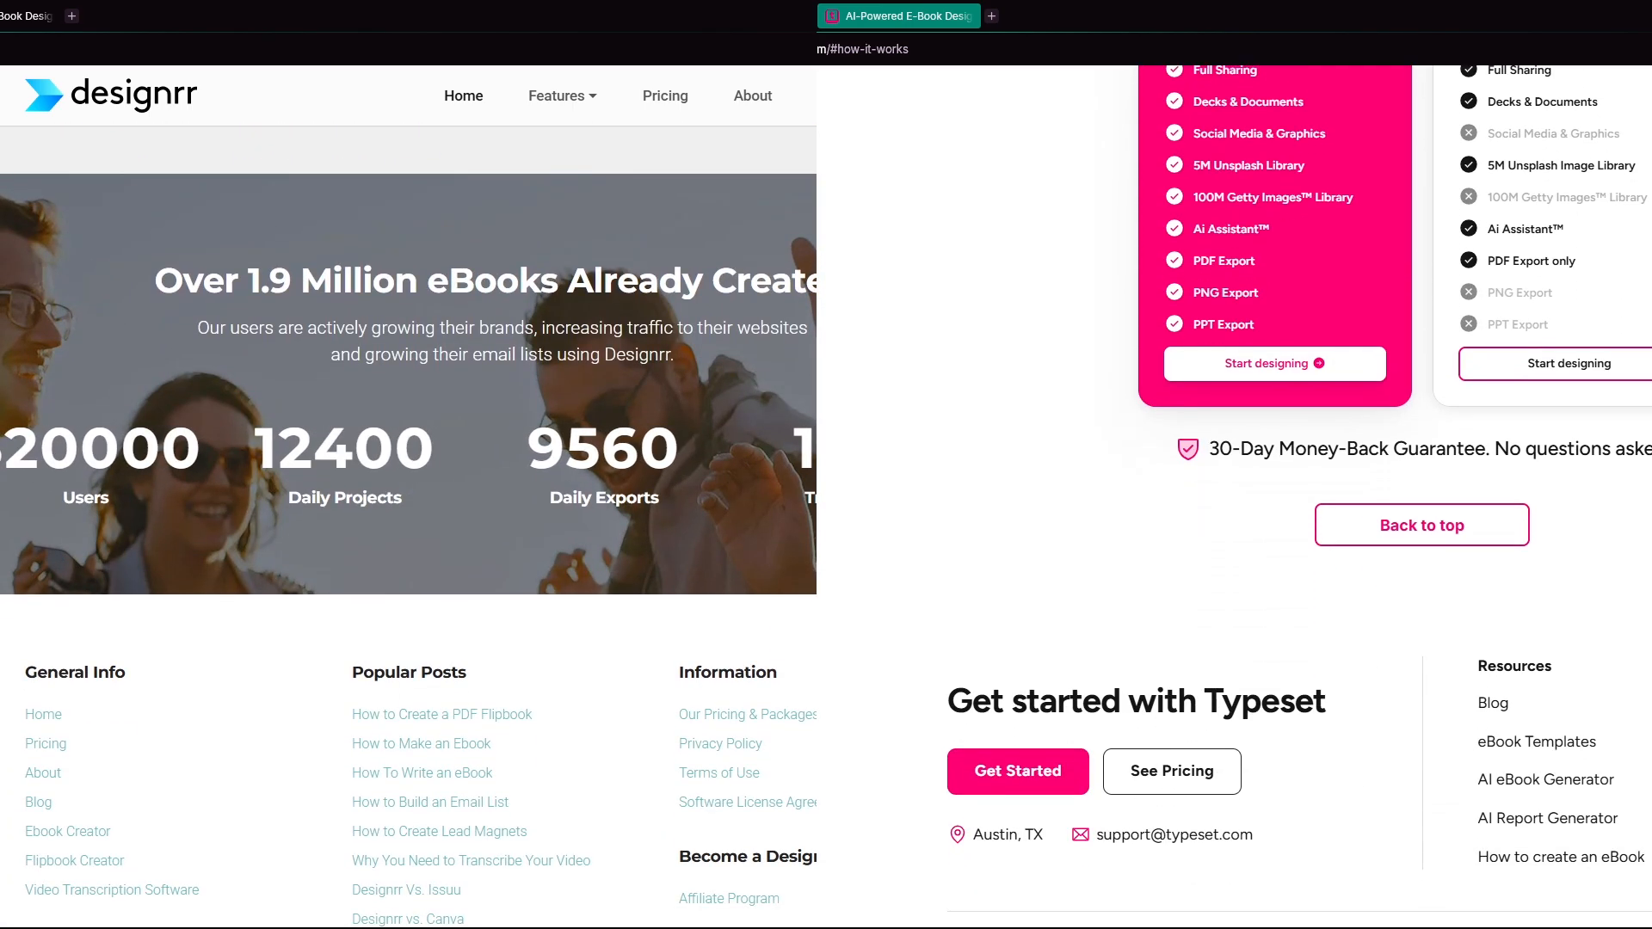